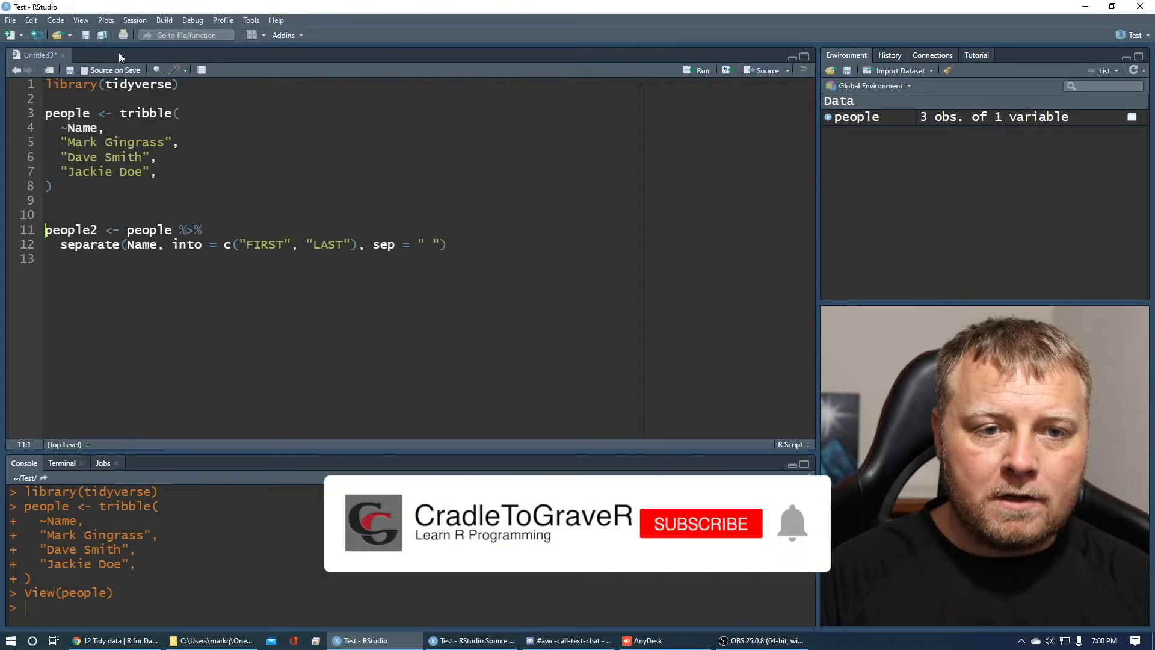
mouse_move(703, 541)
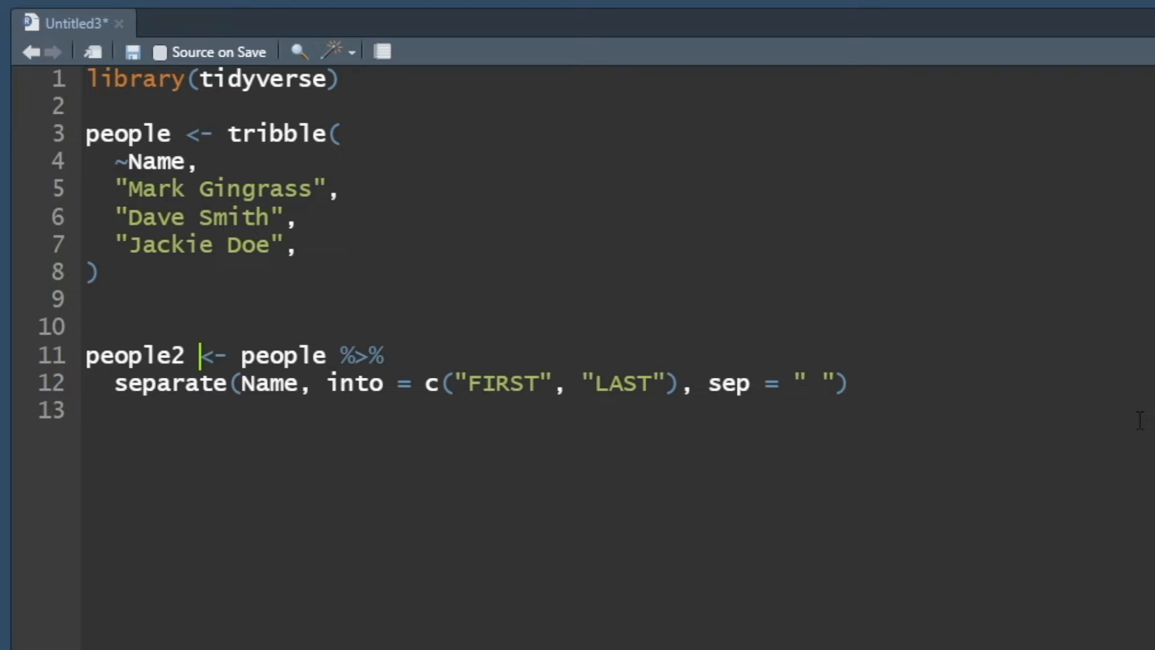
Walk through the people2 <- people %>% separate() code and place the cursor after it.
double_click(282, 354)
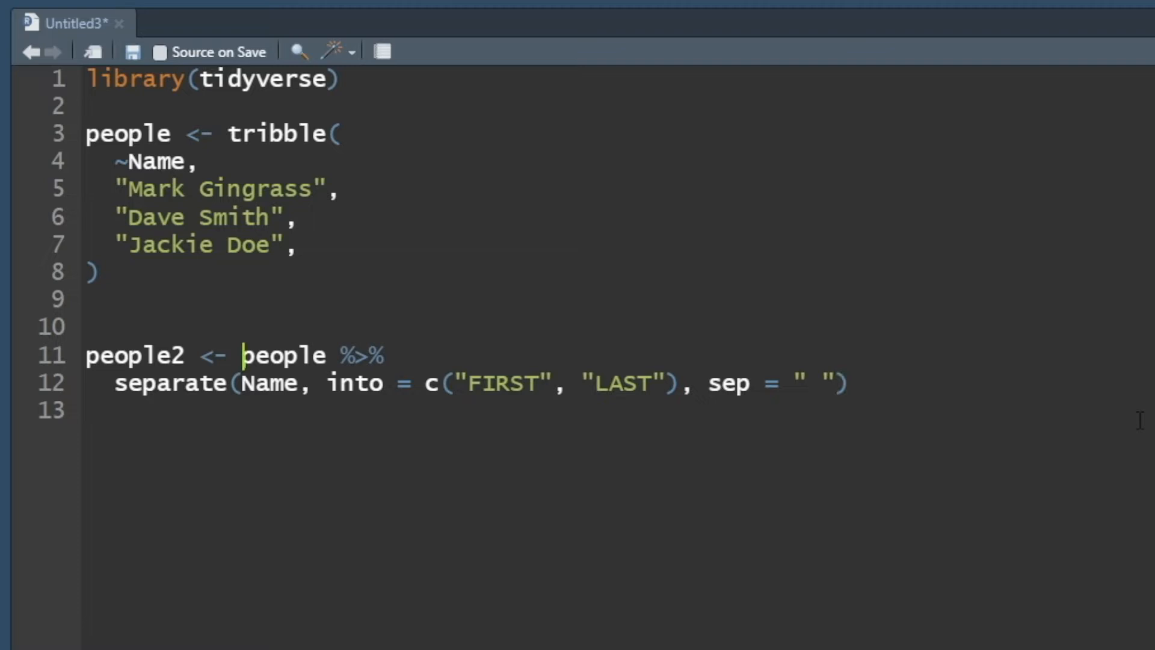
left_click(254, 382)
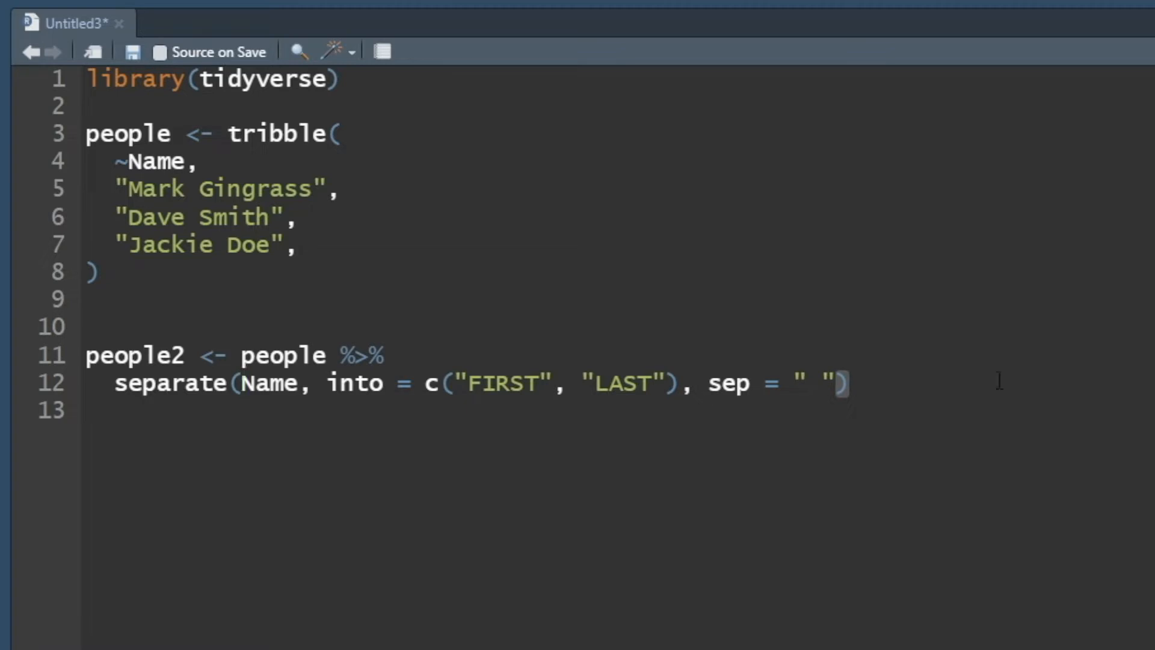
double_click(269, 382)
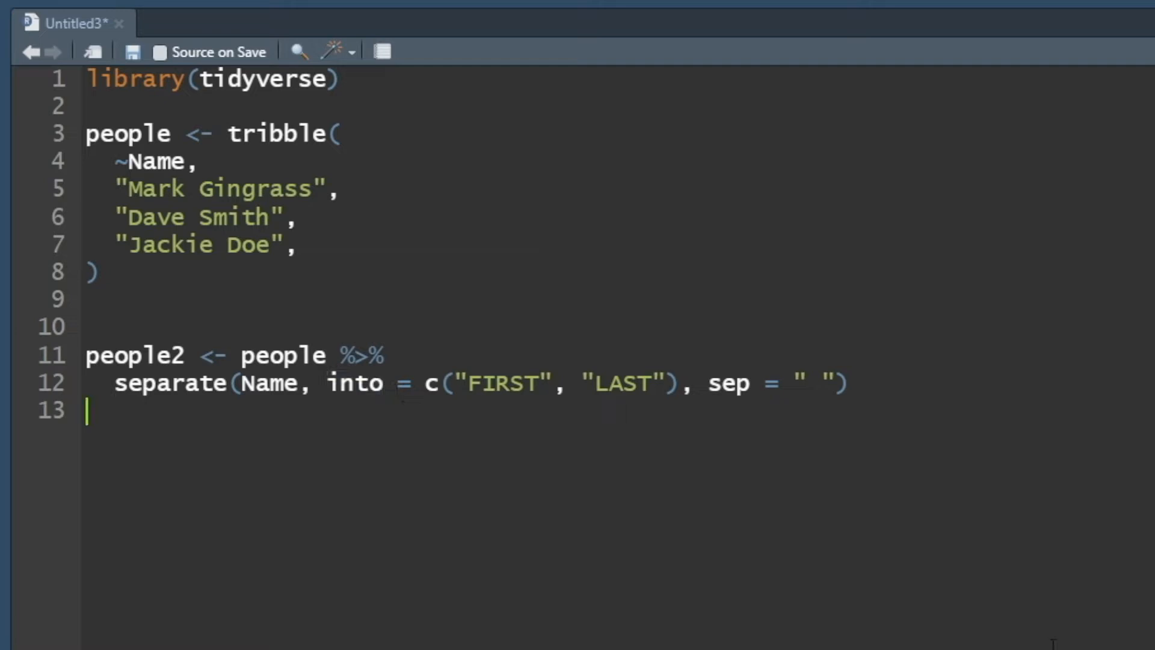
left_click(836, 383)
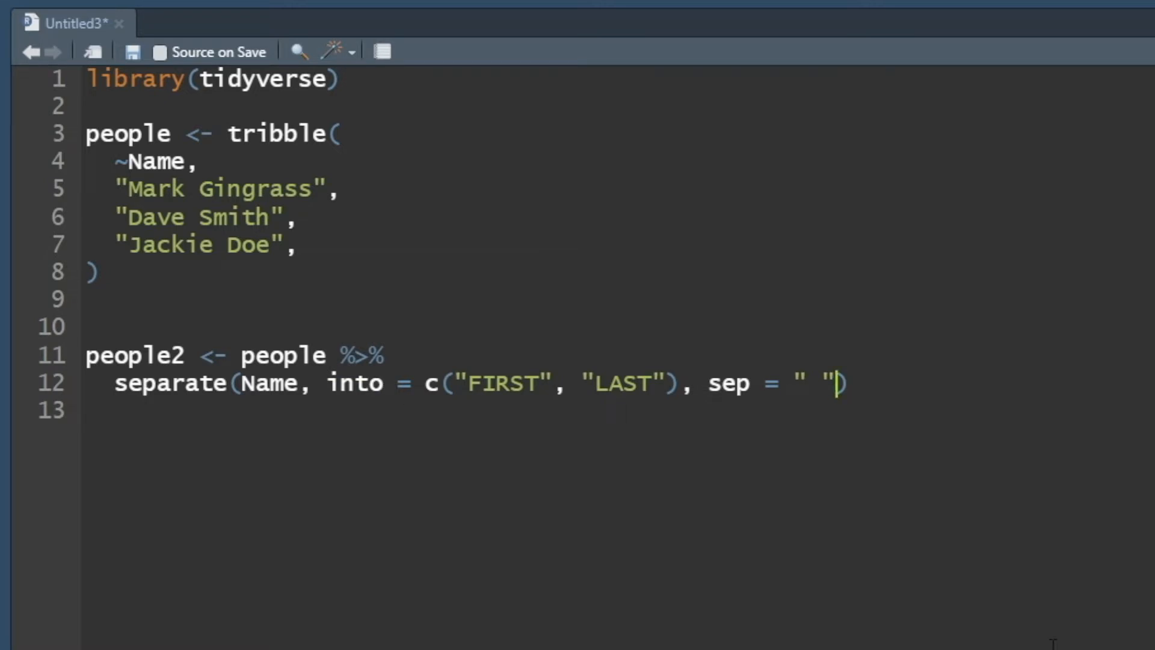
left_click(398, 383)
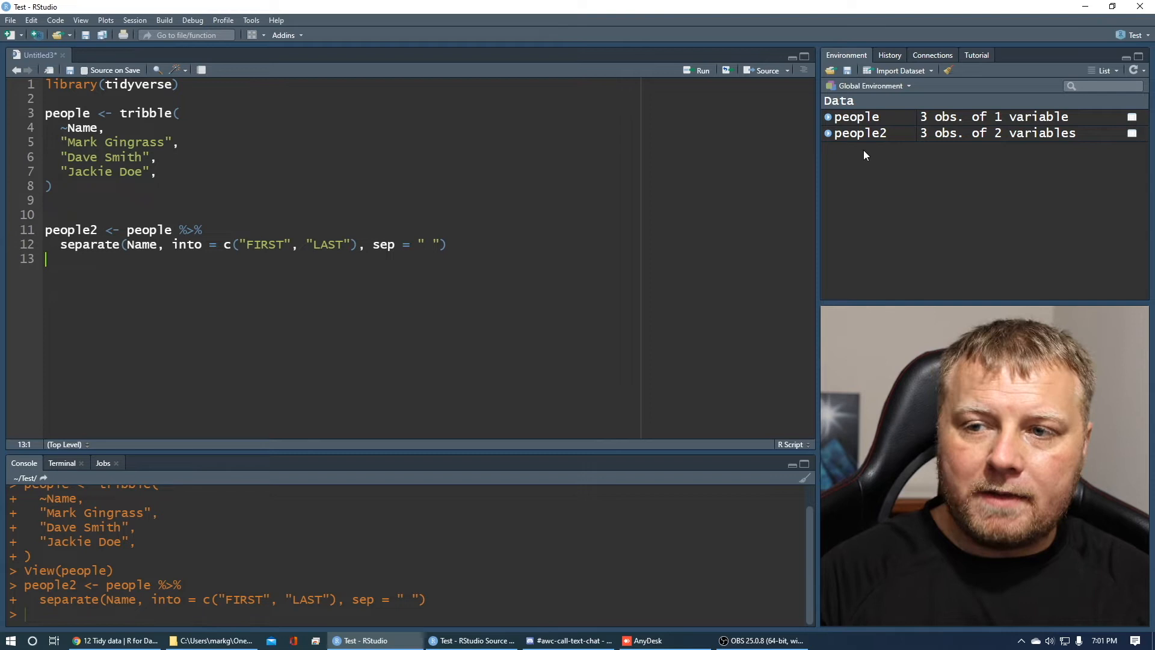
left_click(859, 133)
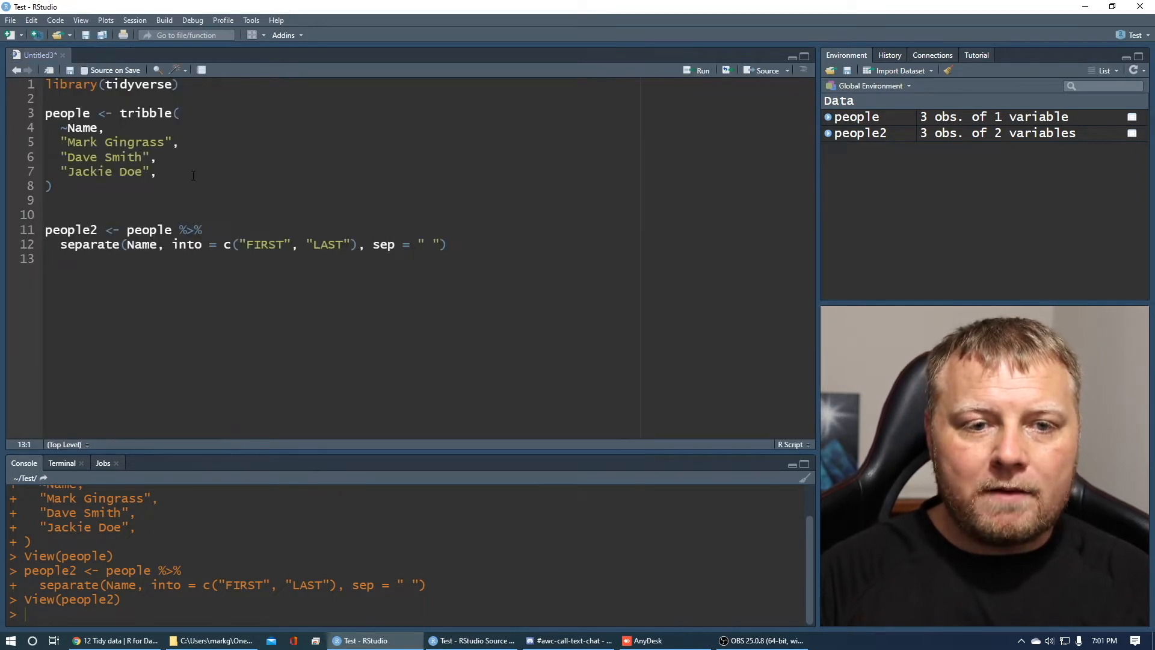
mouse_move(296, 214)
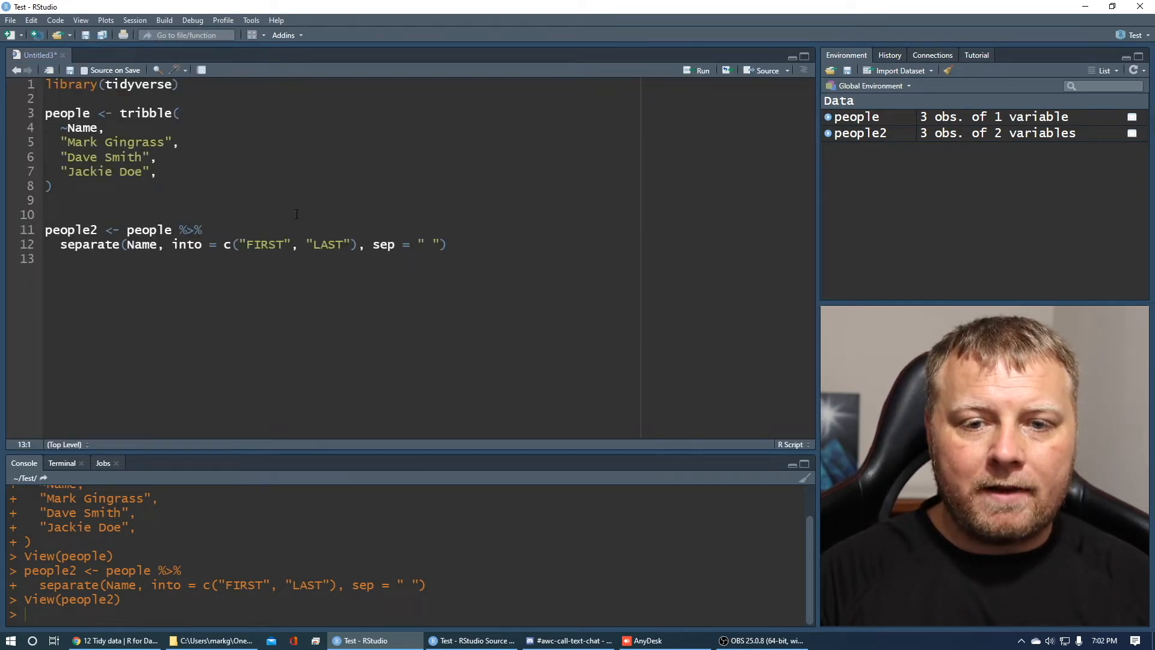
left_click(440, 244)
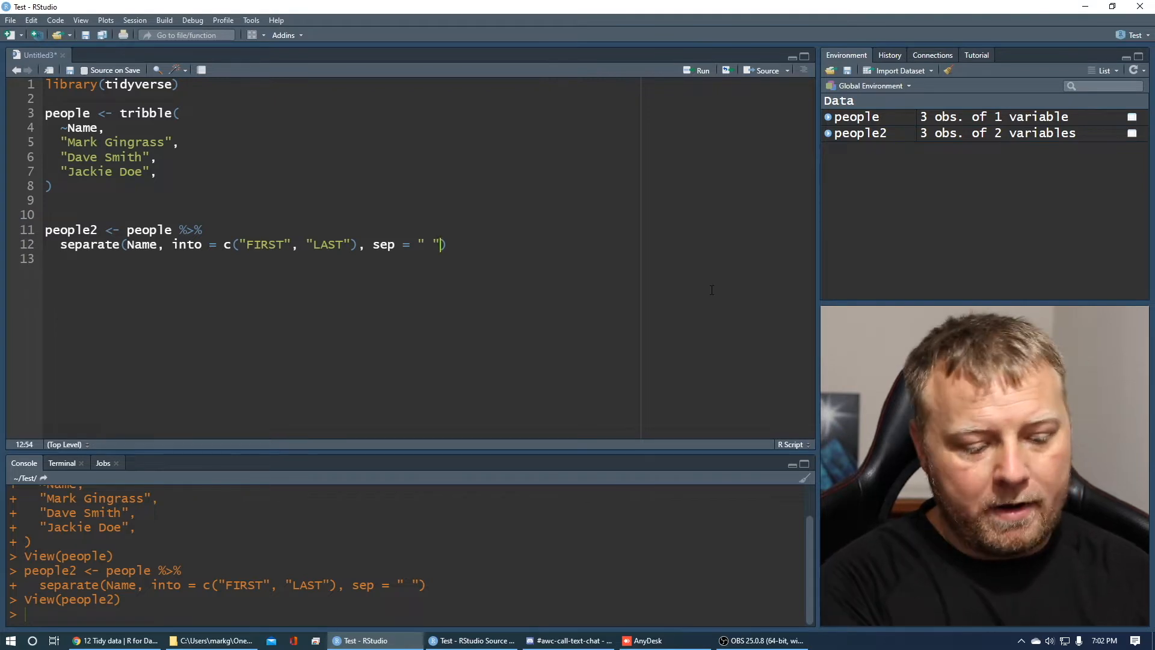
Add remove = FALSE to the separate() call and view people2 with Name kept.
type(", remove =")
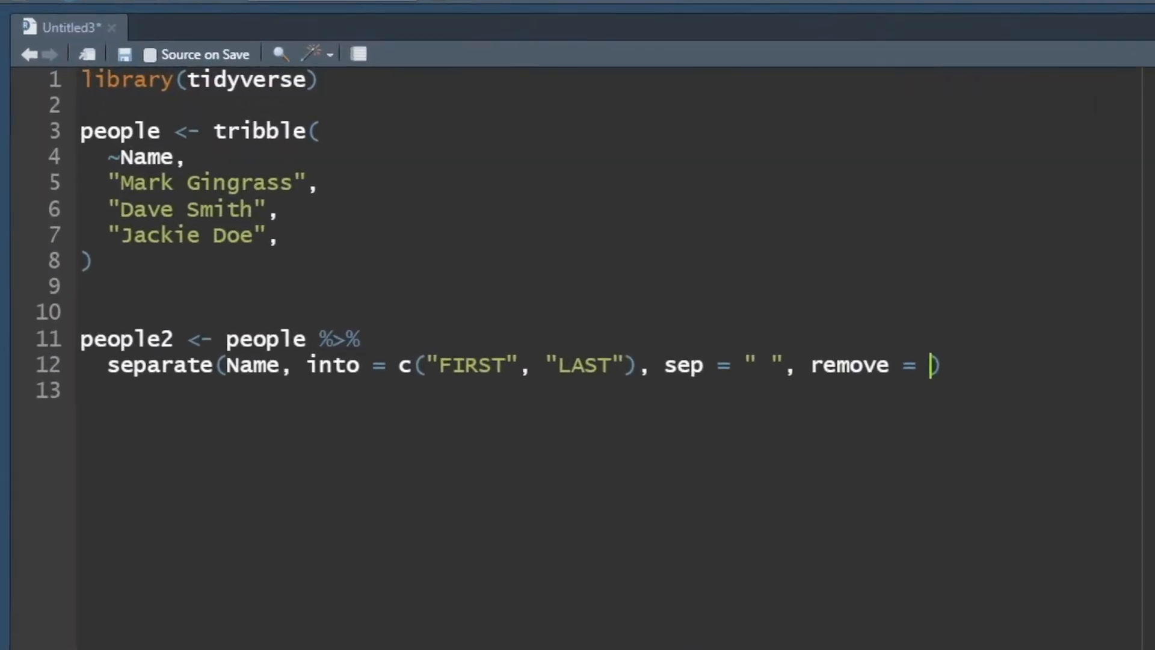
type("FAL")
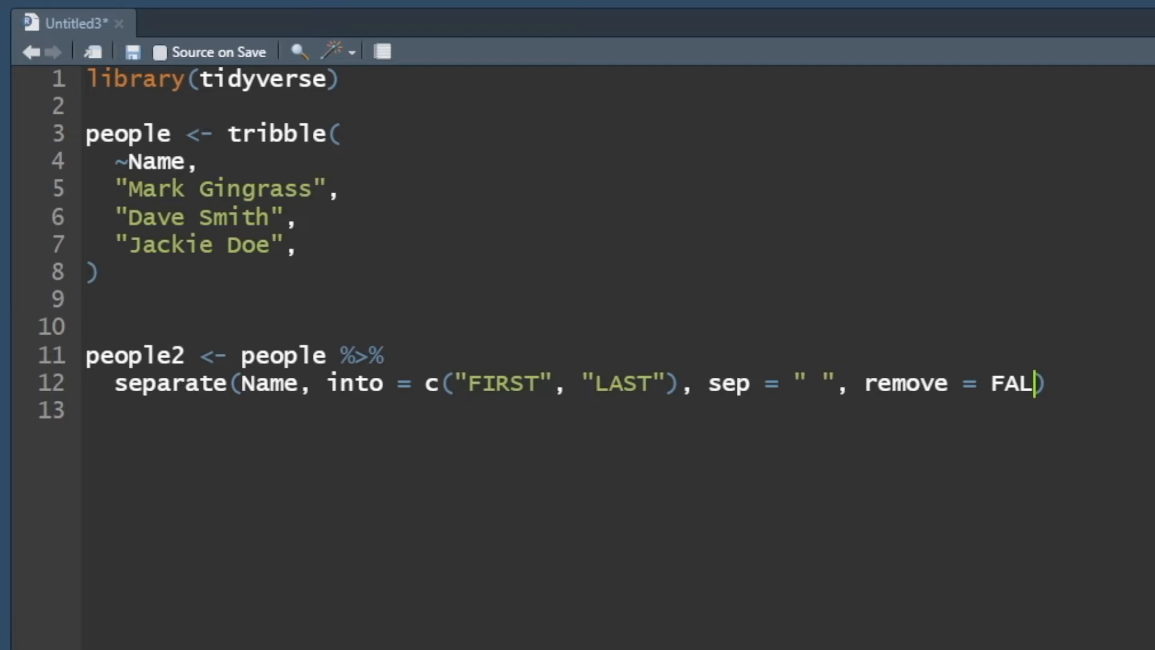
type("SE")
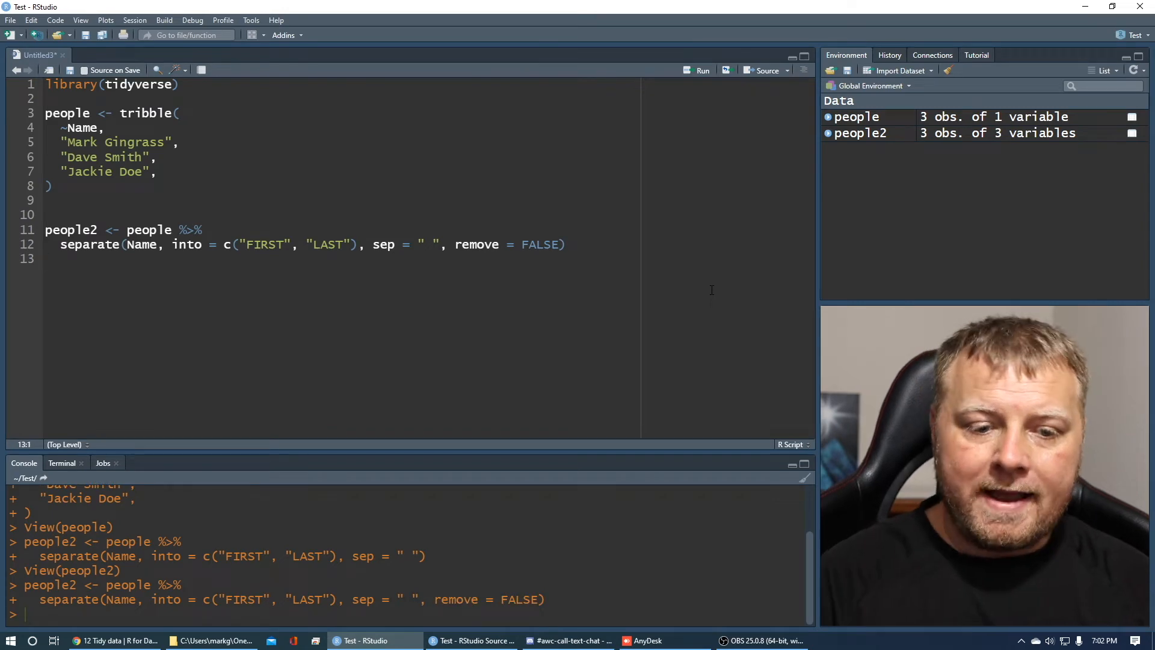
left_click(860, 132)
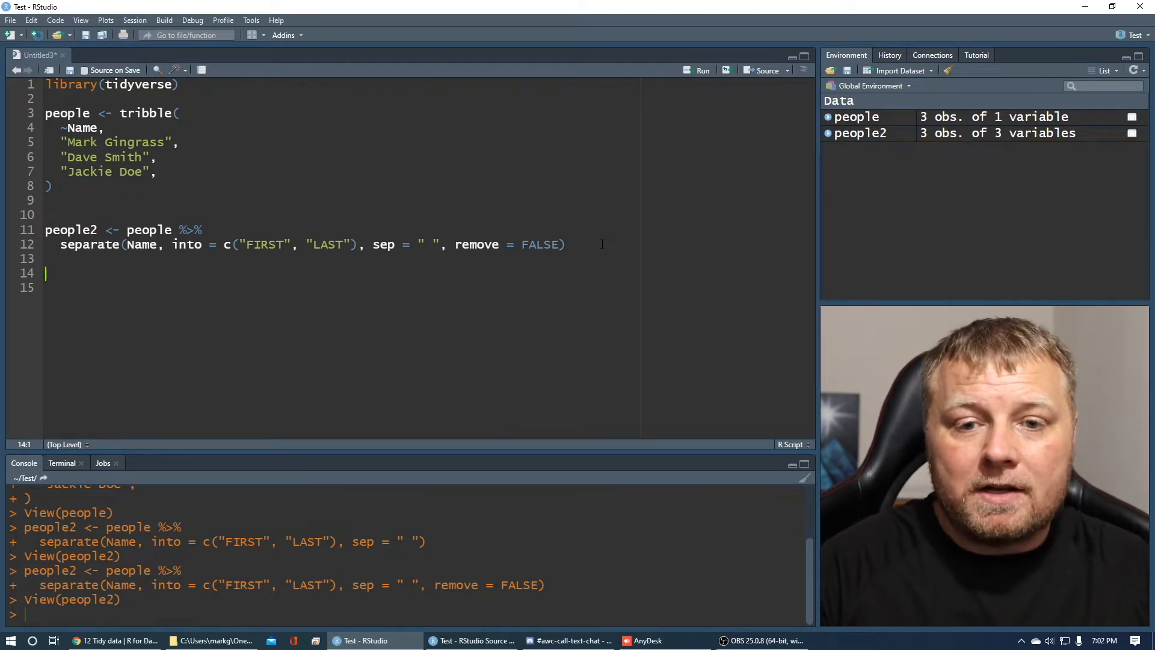
Start a new line: passwords <- people2 %>% separate(.
left_click(568, 245)
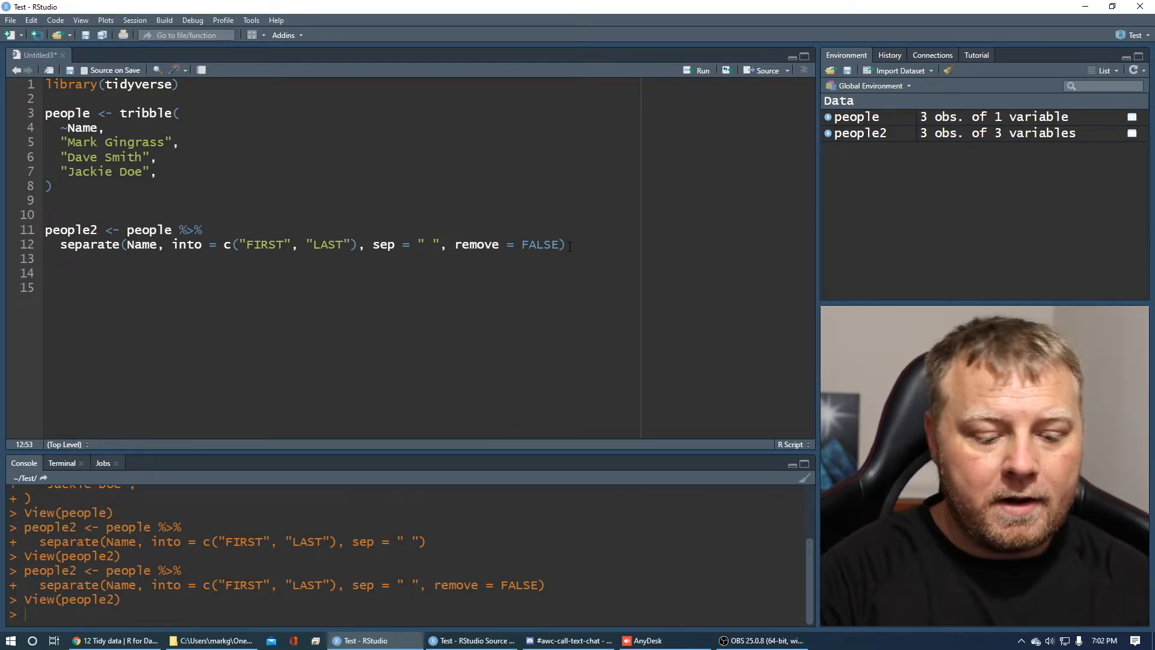
left_click(427, 243)
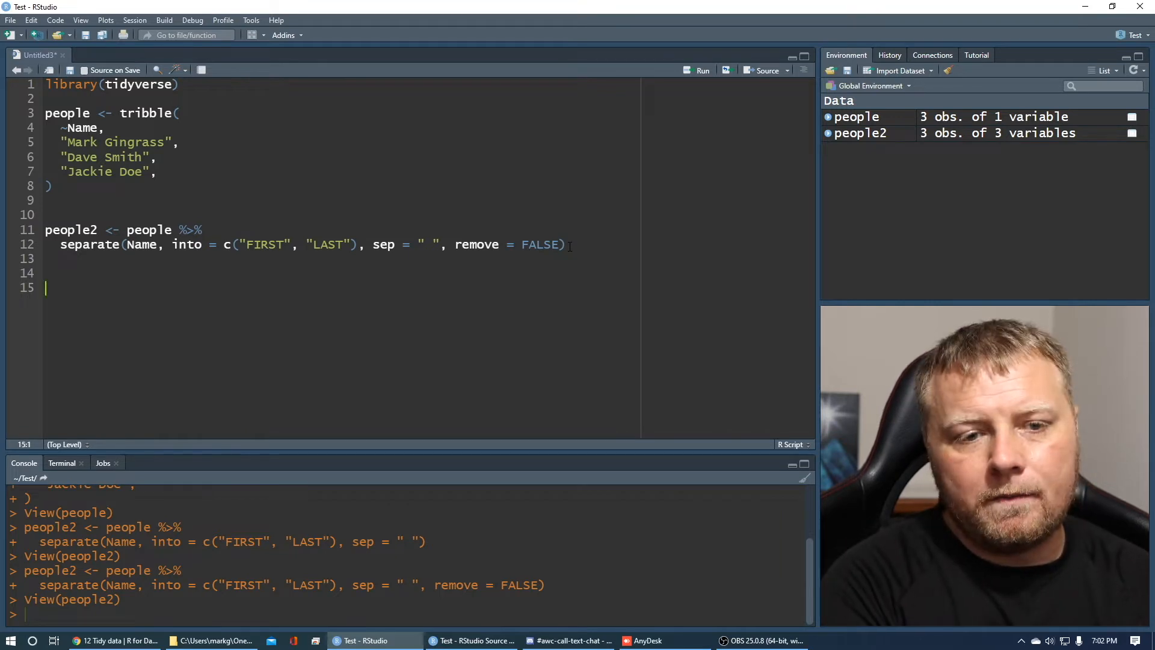
type("passwo")
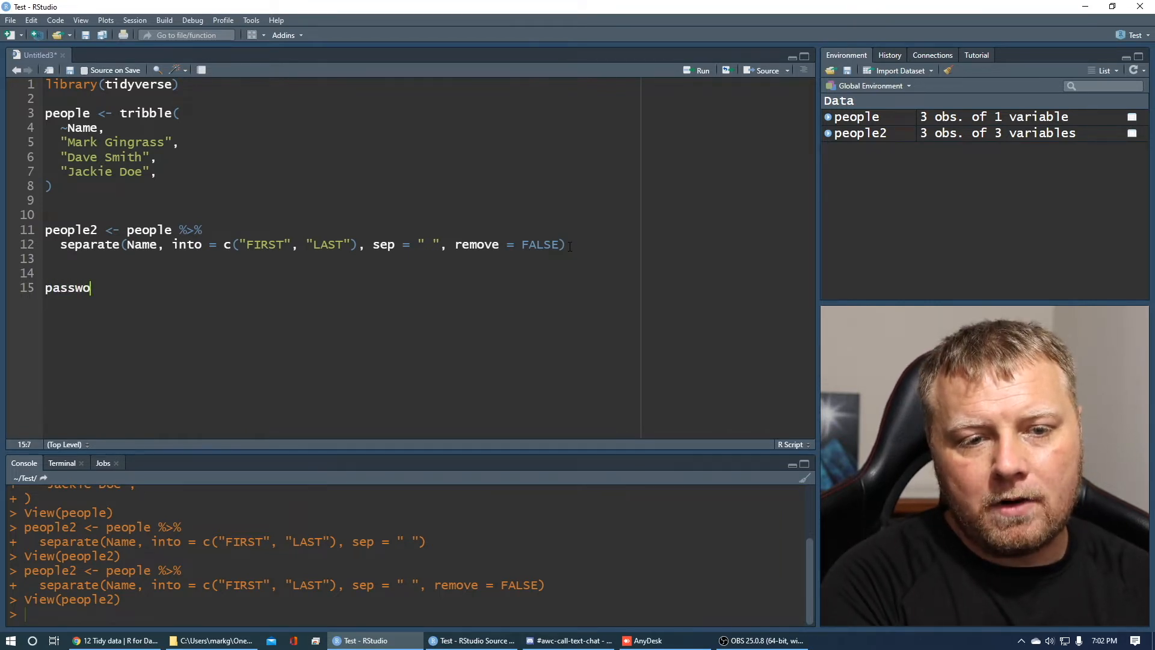
type("rds <-")
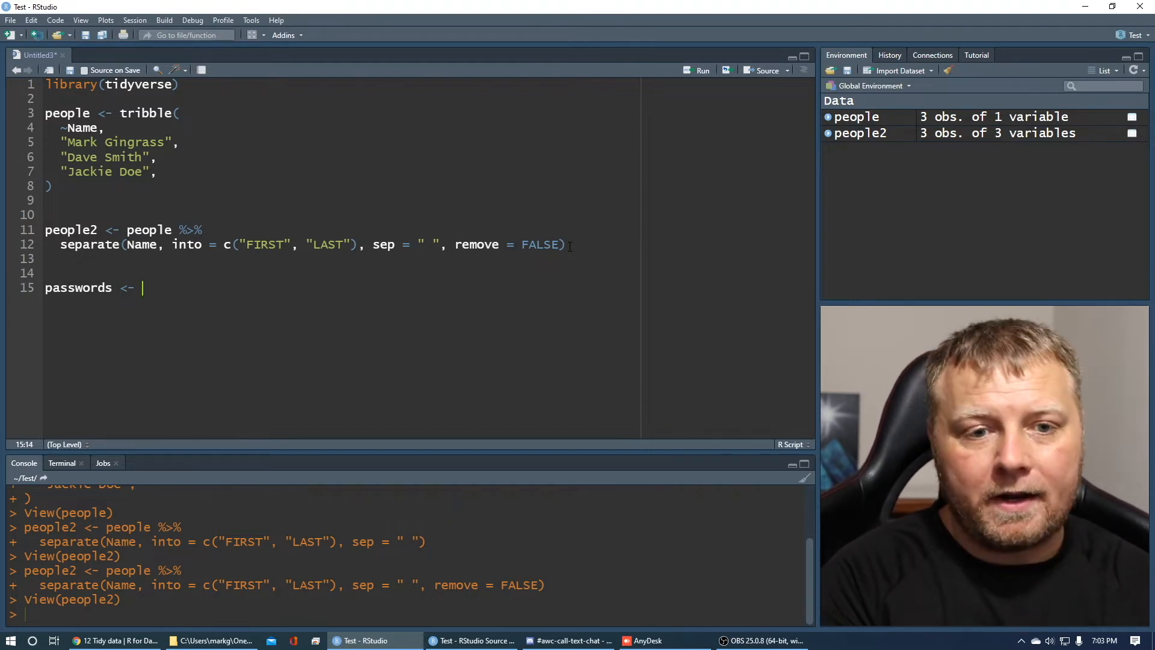
type("people2 %>%")
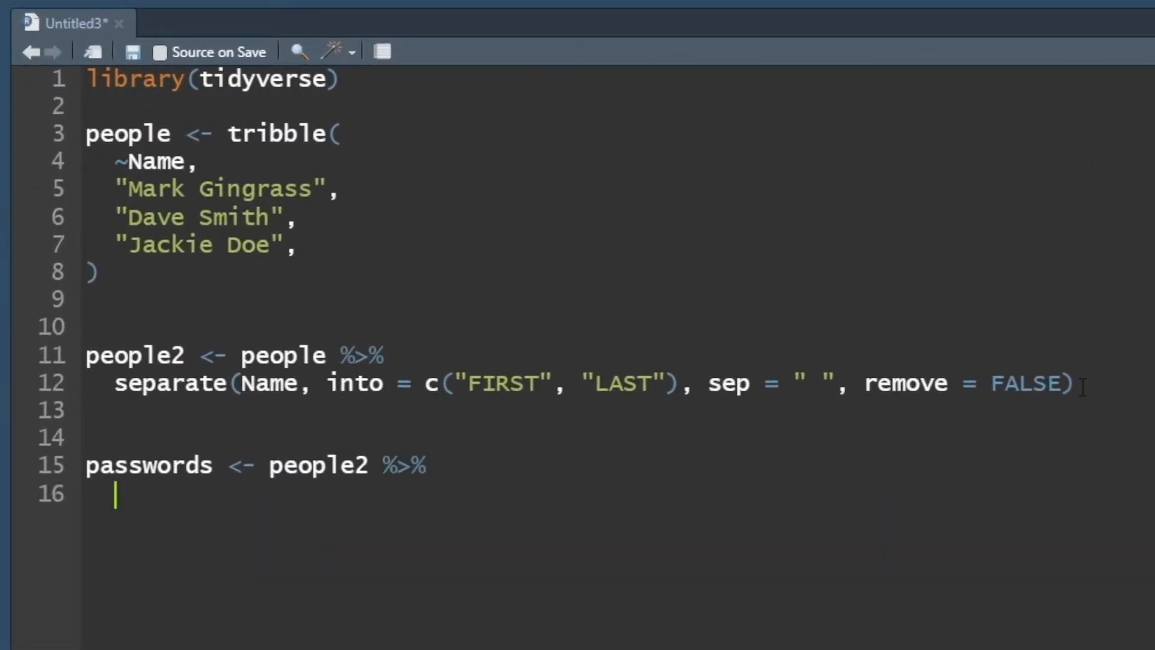
type("sepa")
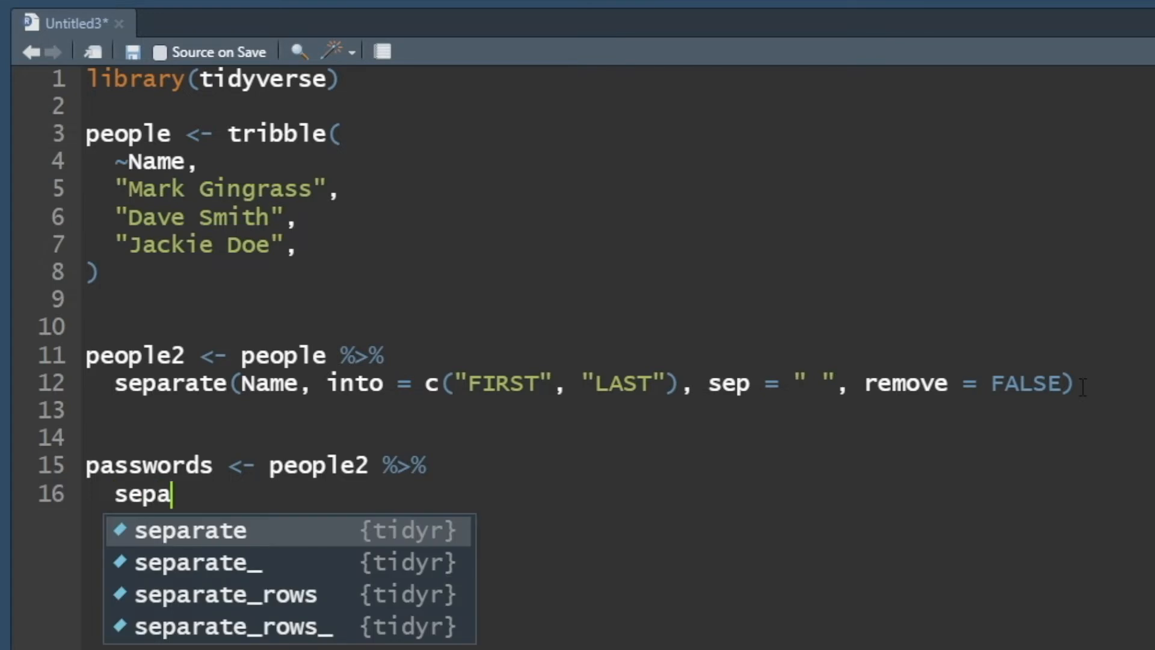
left_click(190, 531)
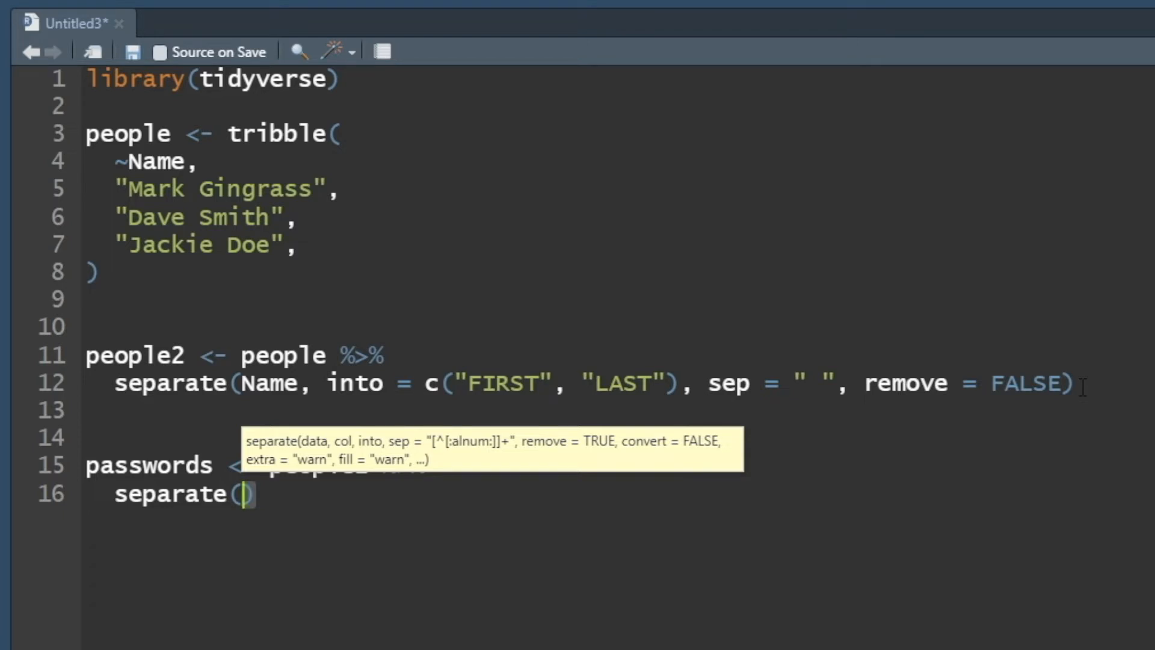
Split FIRST into PASSWORD with sep = 3, remove = FALSE, and view passwords.
type("FIRST,")
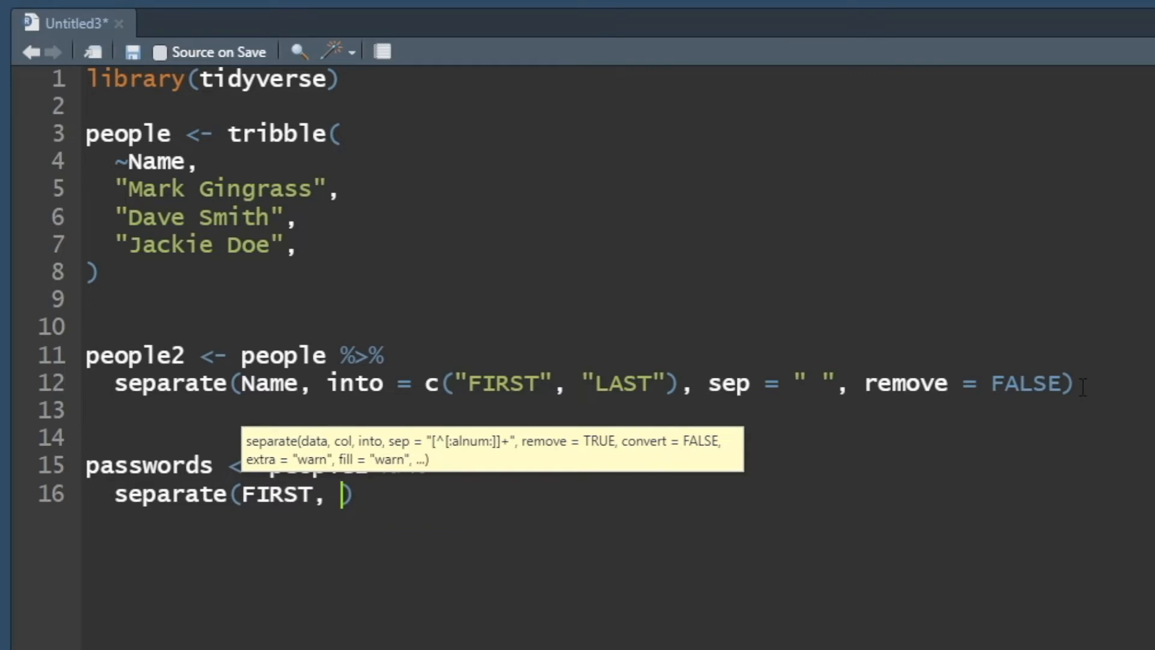
type("into = c(\"PA")
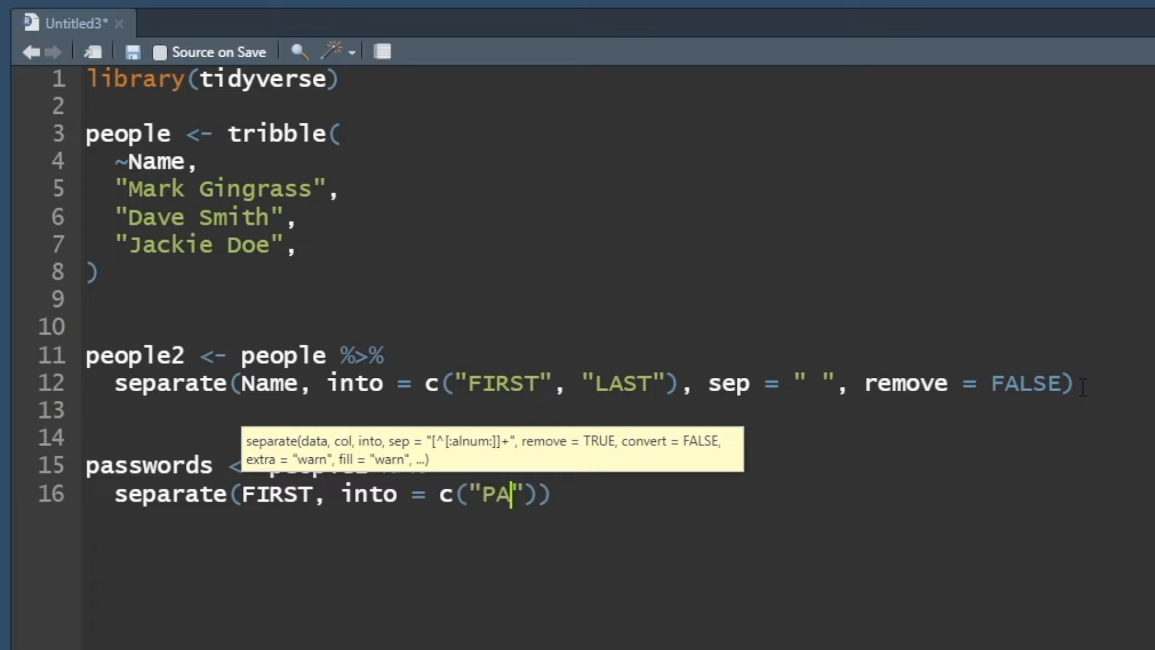
type("SSWORD")
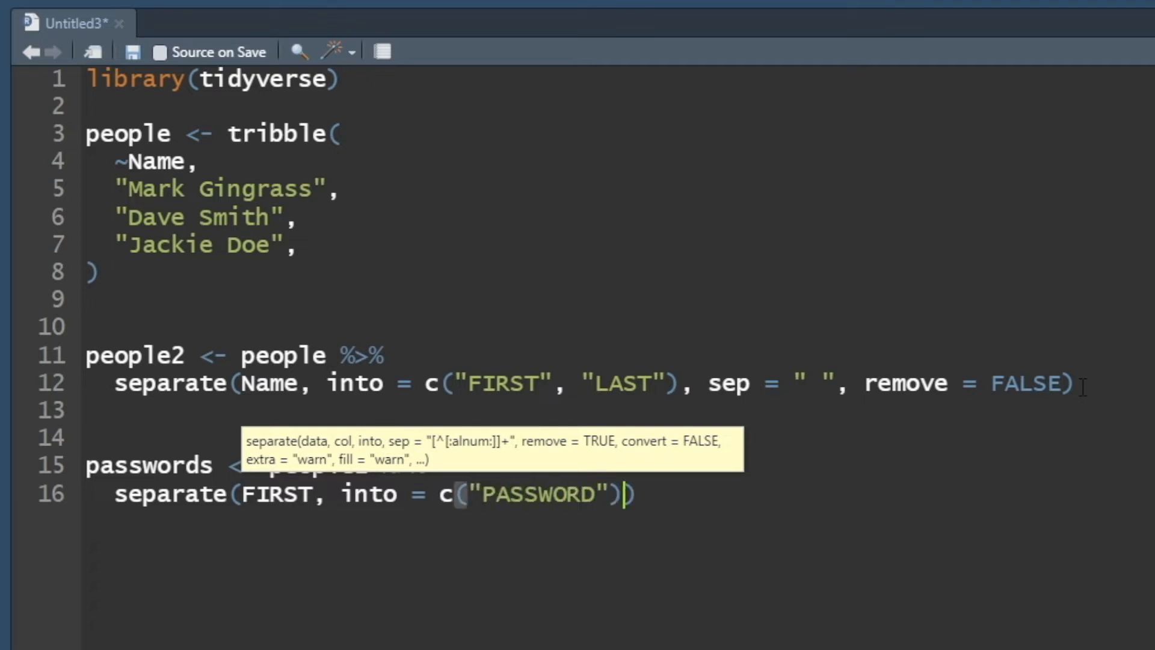
type(", sep =")
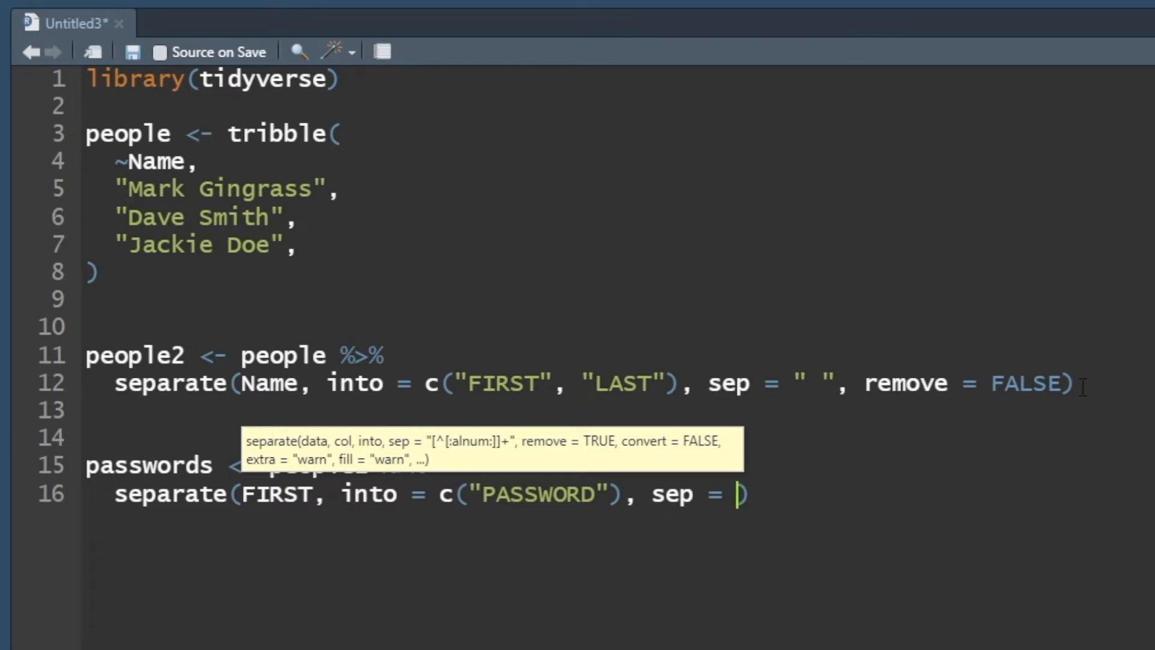
type("3,")
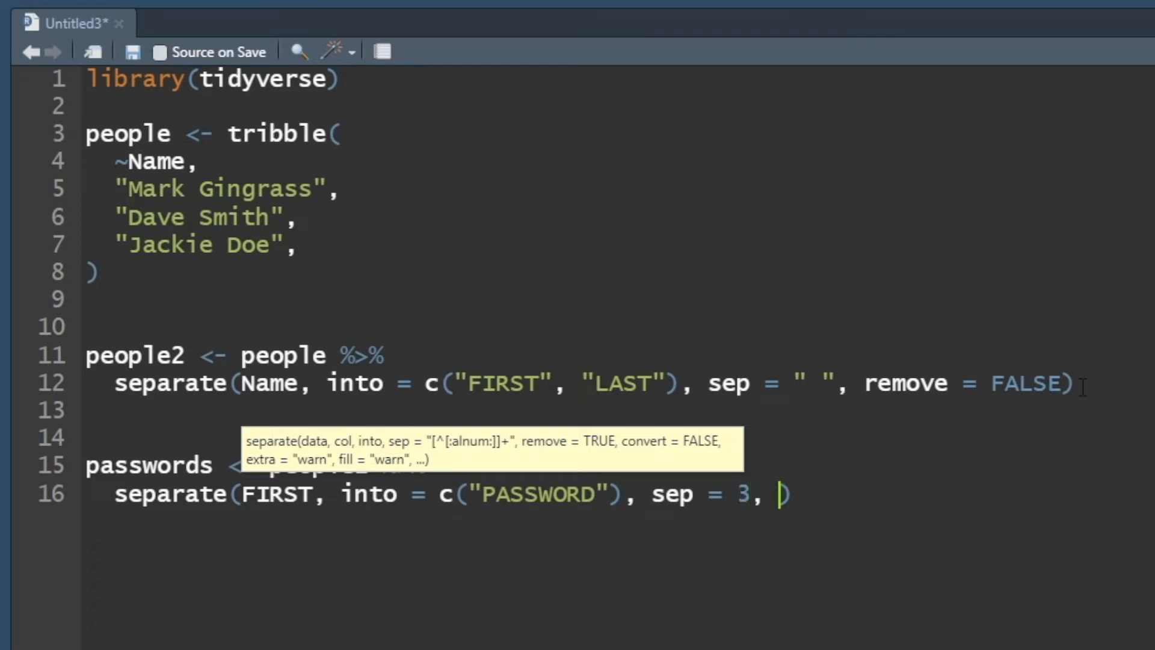
type("remove")
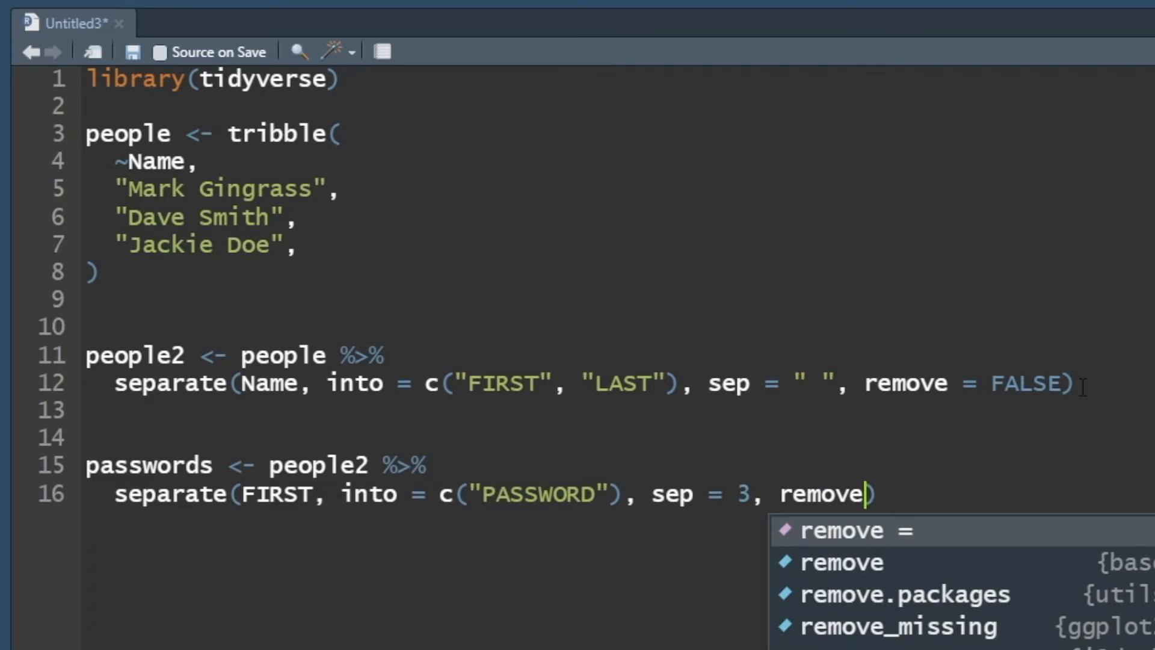
type("= FALSE)")
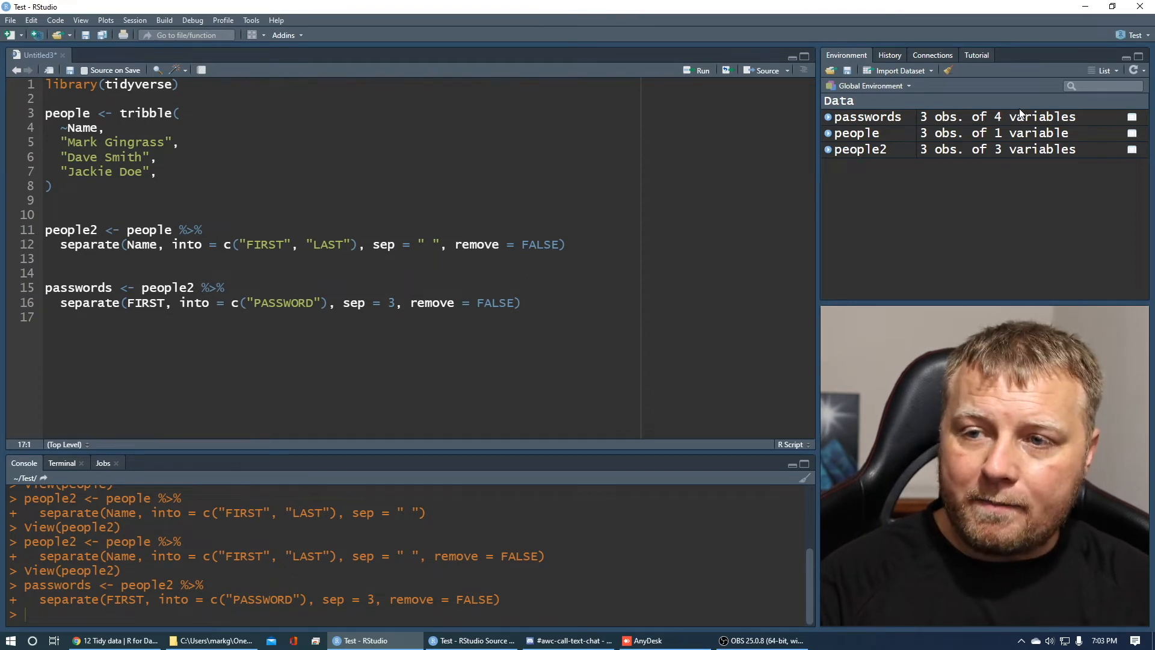
mouse_move(867, 116)
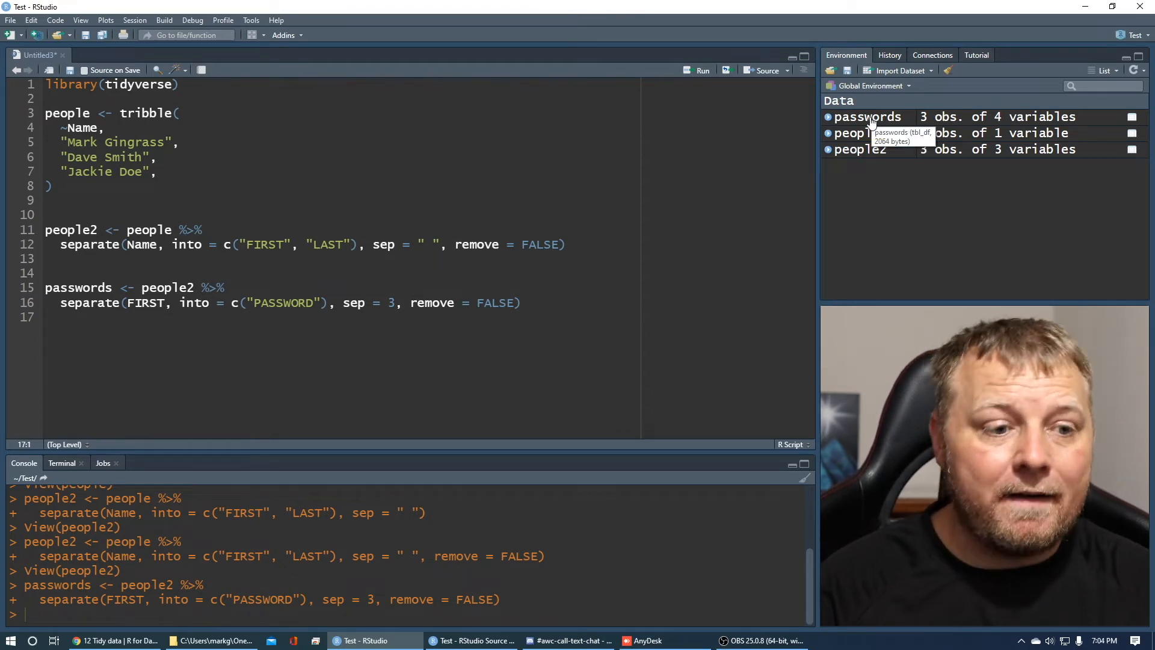
left_click(866, 117)
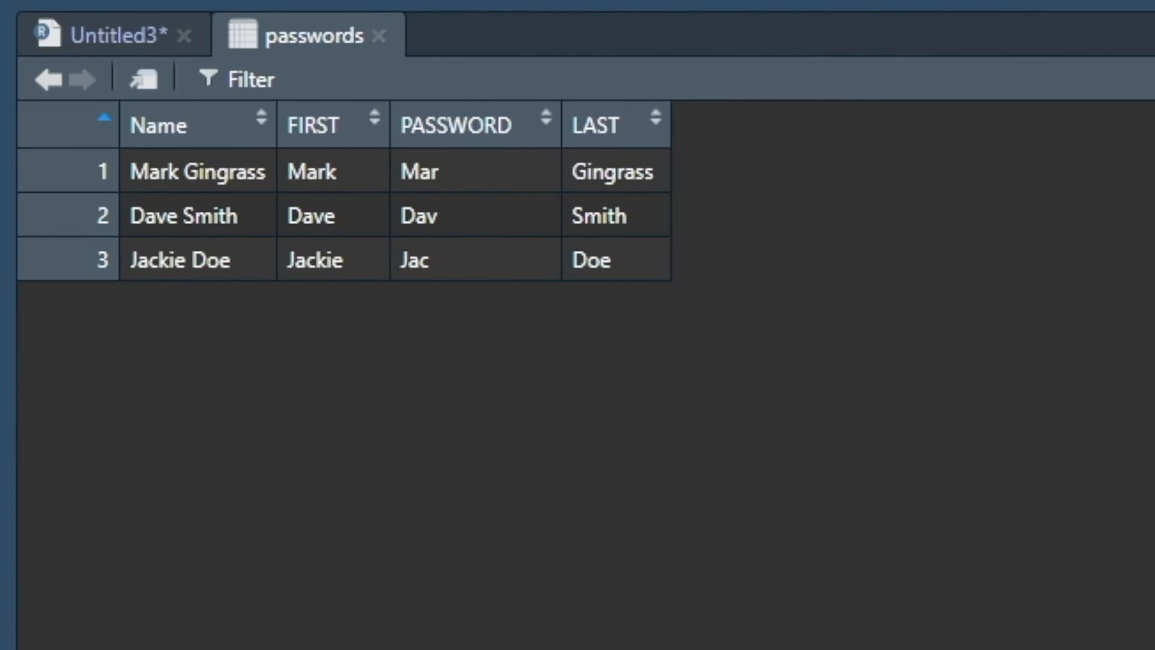
mouse_move(407, 119)
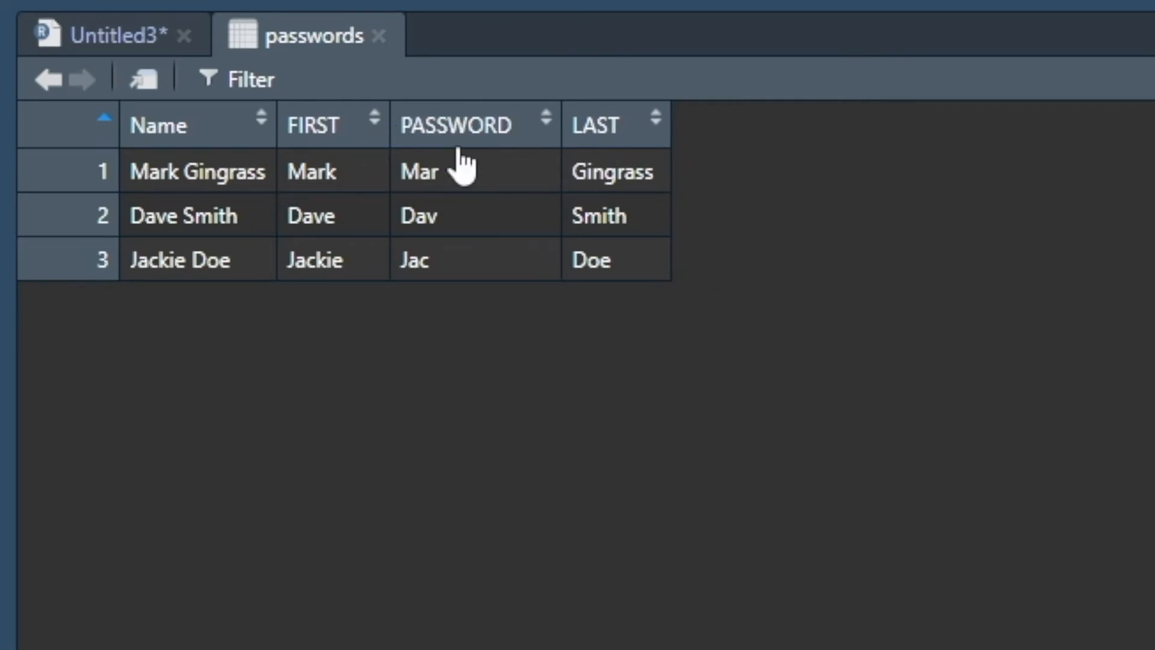
mouse_move(416, 81)
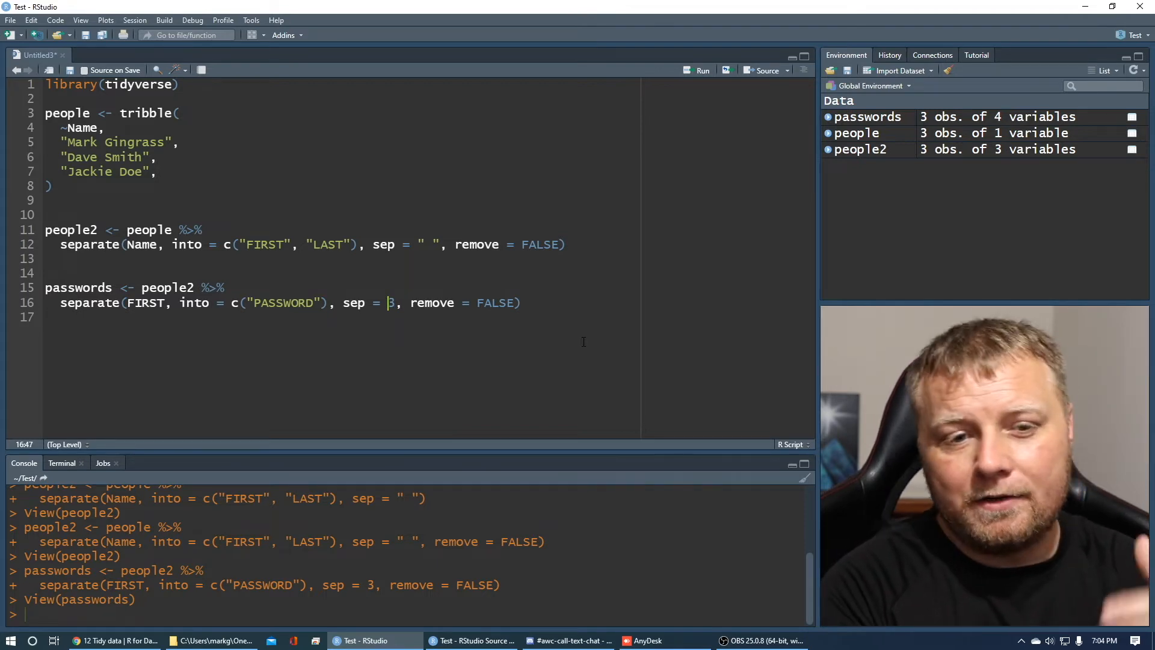
Change the passwords separator from sep = 3 to sep = -3.
type("-")
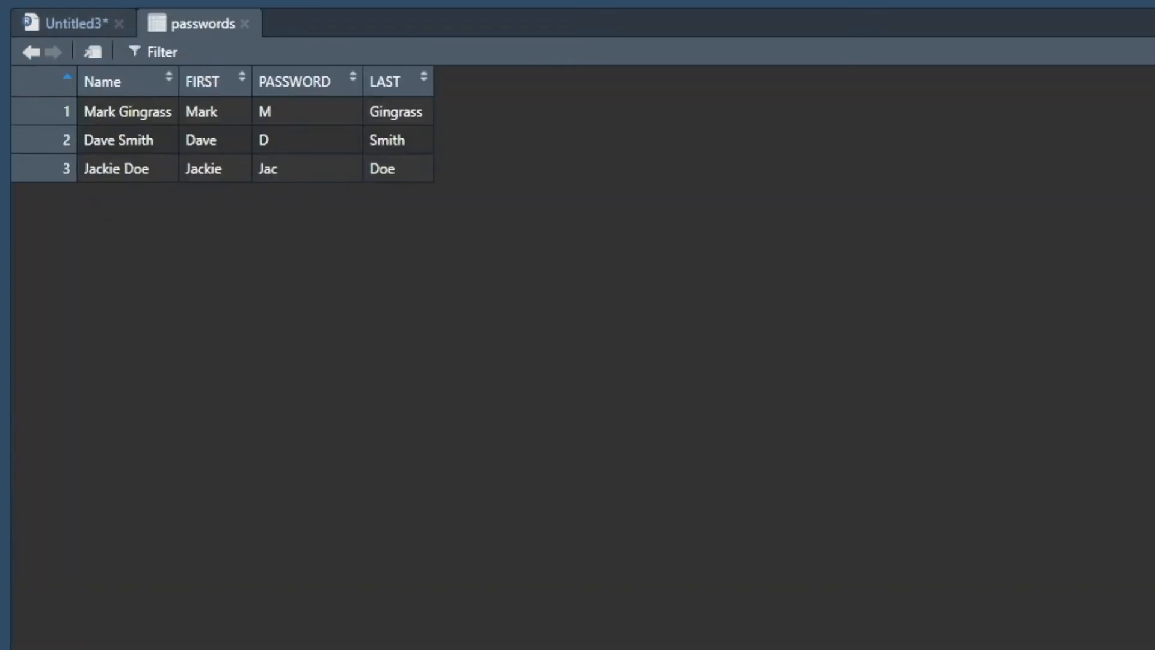
mouse_move(293, 122)
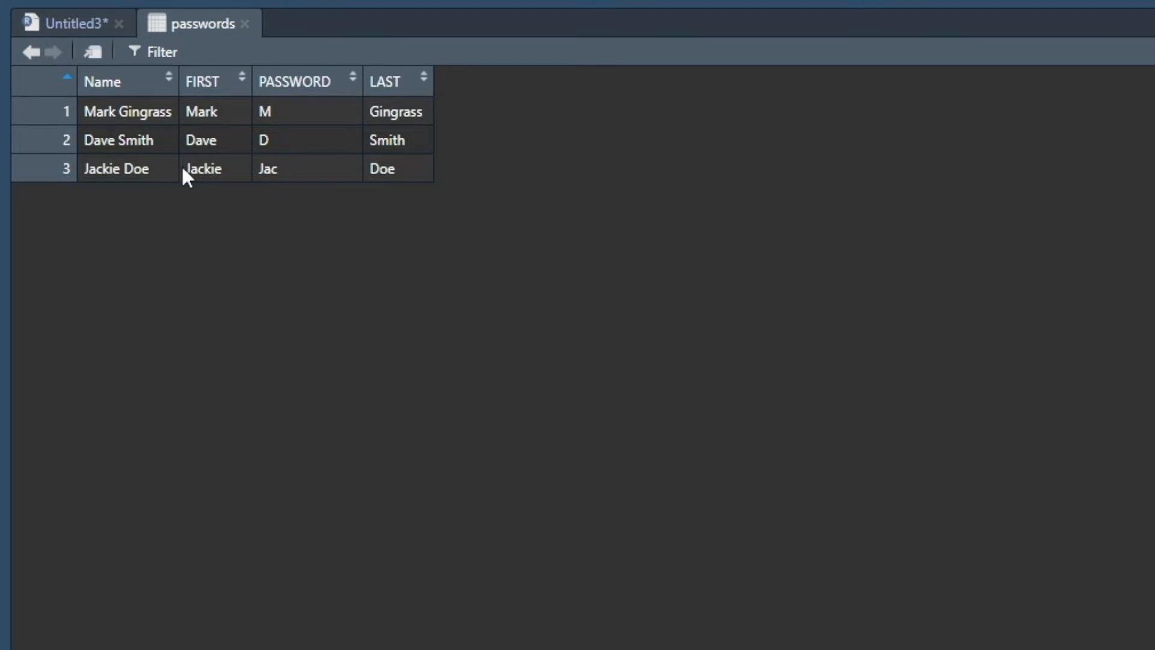
mouse_move(528, 223)
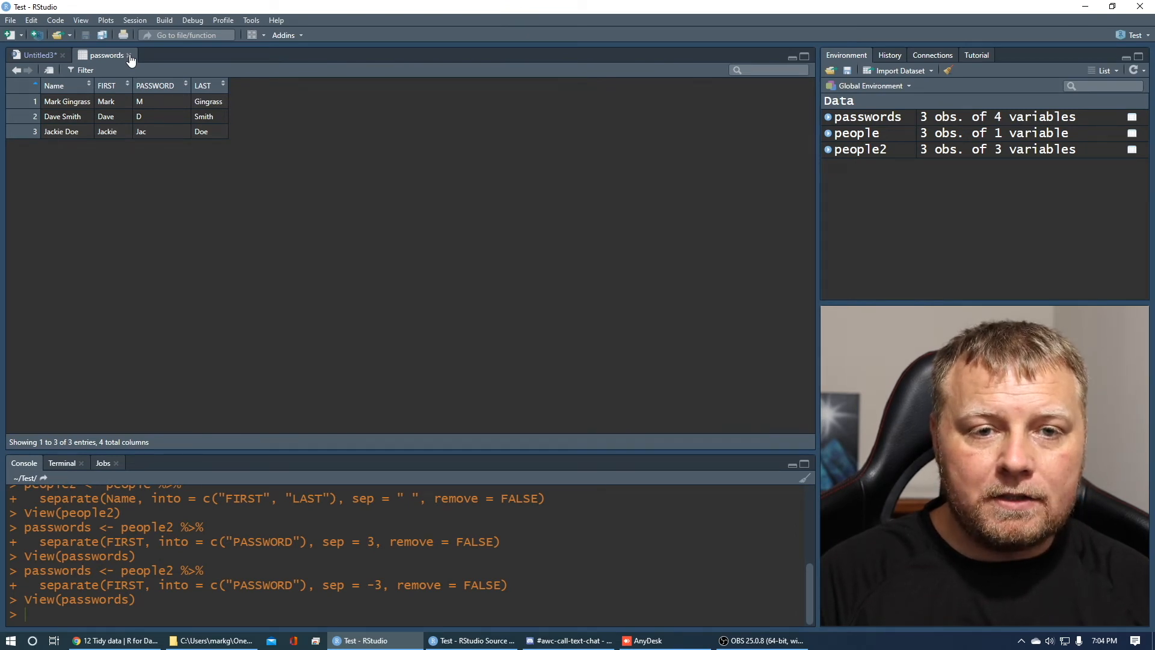
Close the passwords, people and people2 data viewer tabs.
left_click(37, 55)
type("View(people)")
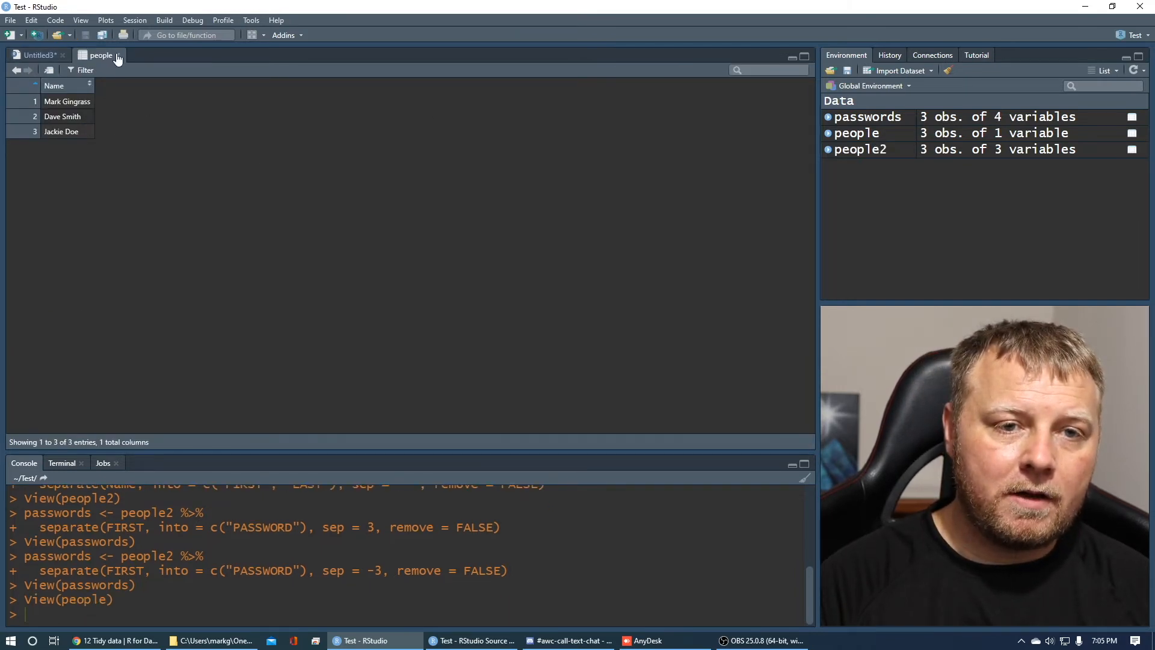
left_click(37, 55)
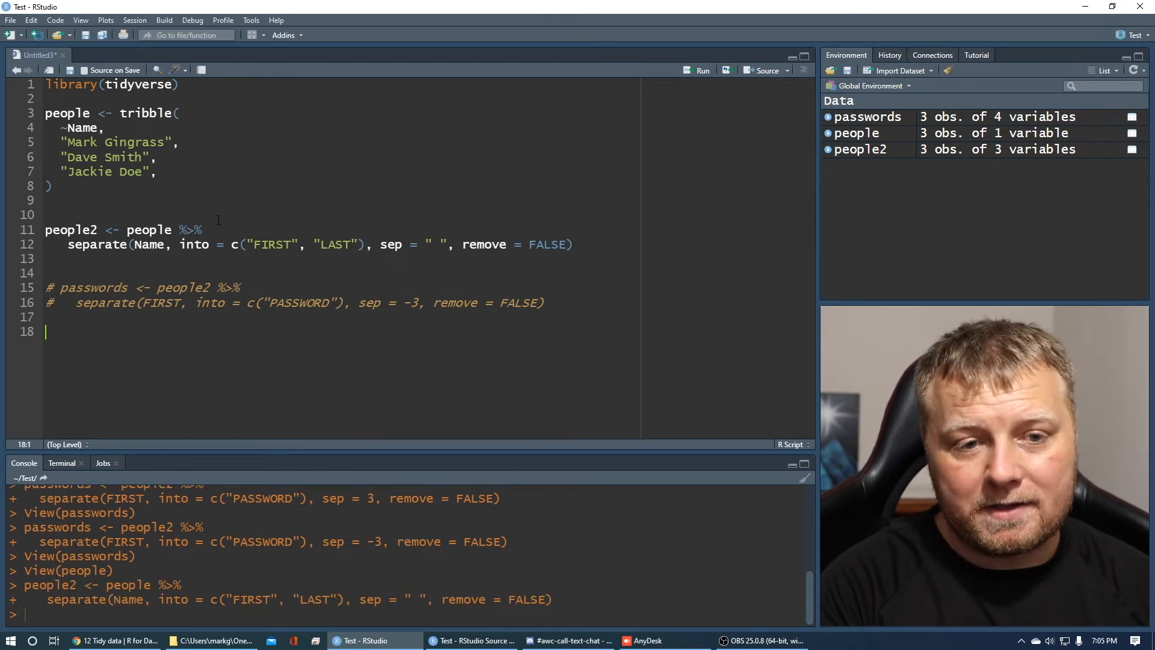
mouse_move(844, 153)
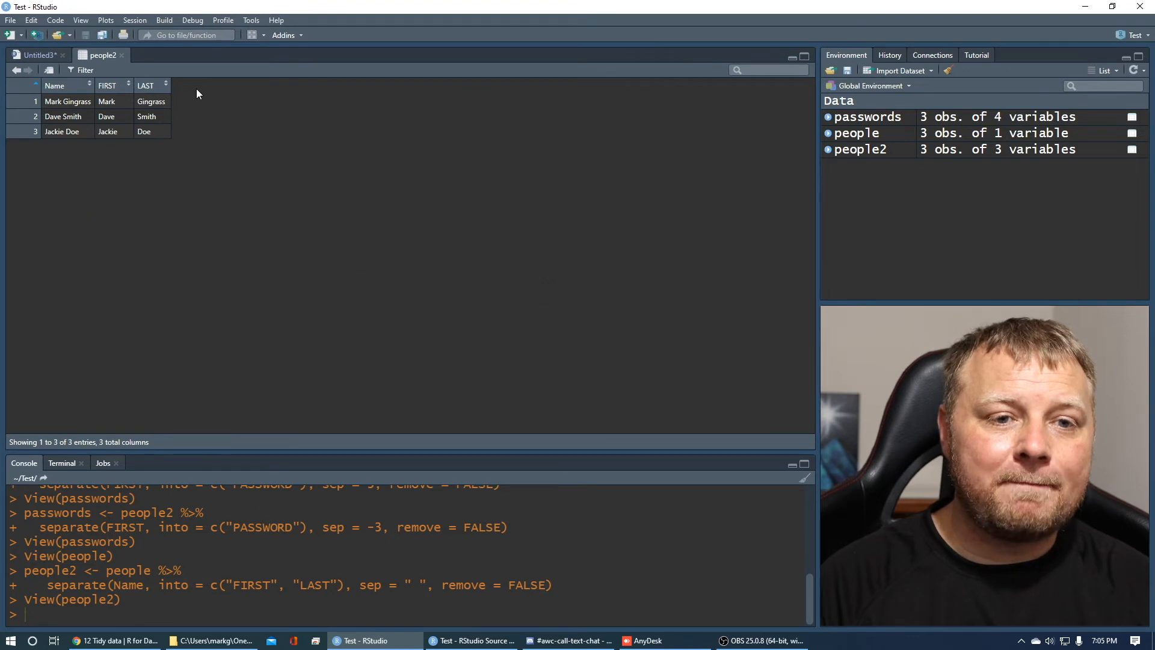
left_click(35, 55)
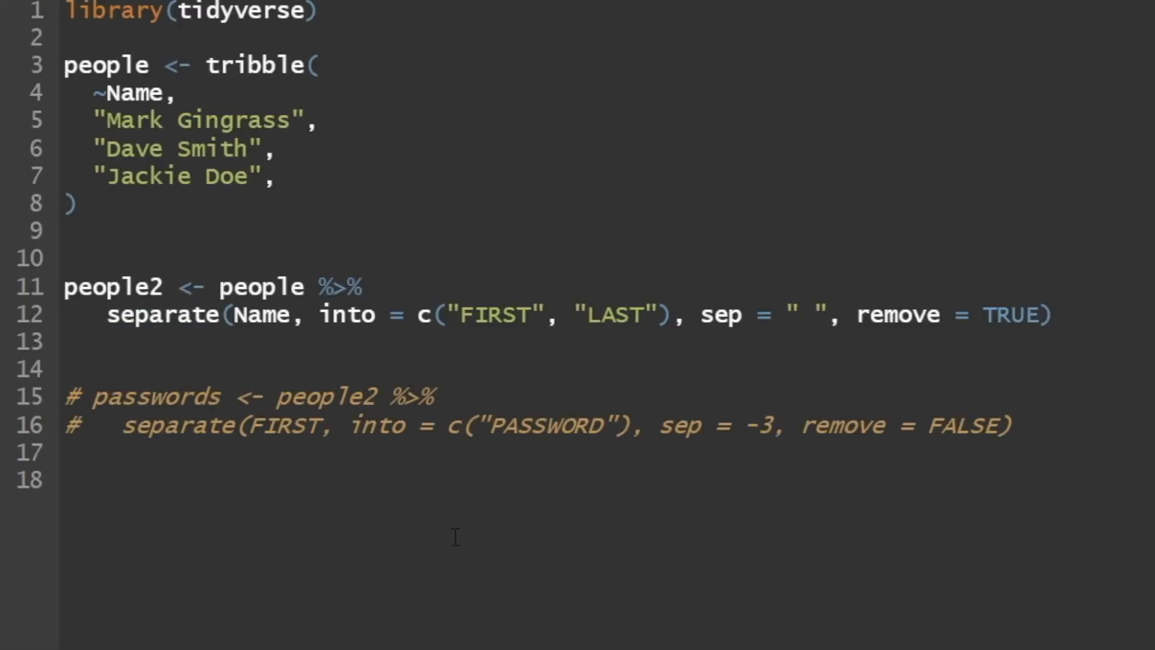
Write people3 <- people2 %>% unite(col = "Full_Name", FIRST, LAST, sep = " ").
type("people2 <-")
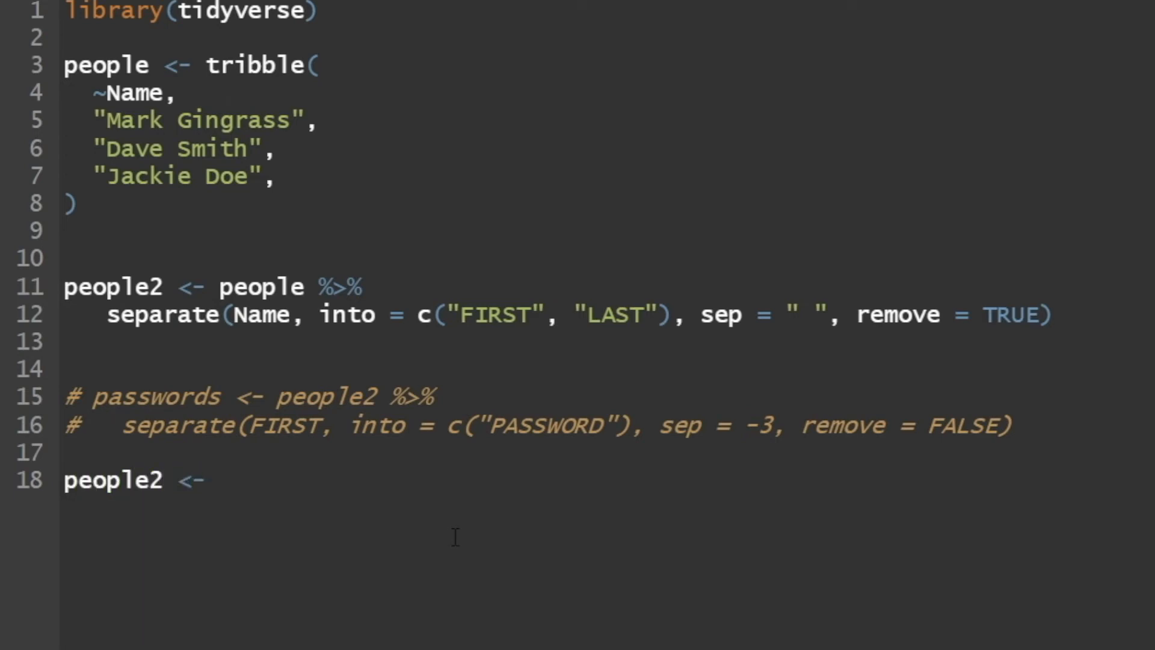
type("people2")
type("unite()")
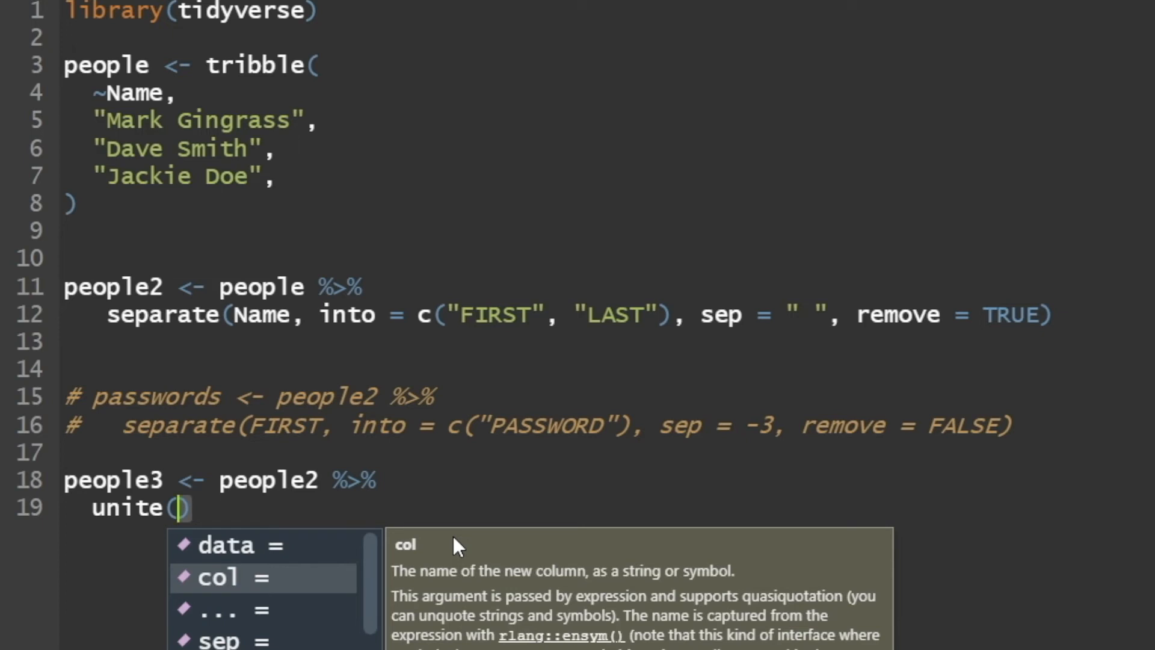
left_click(218, 577)
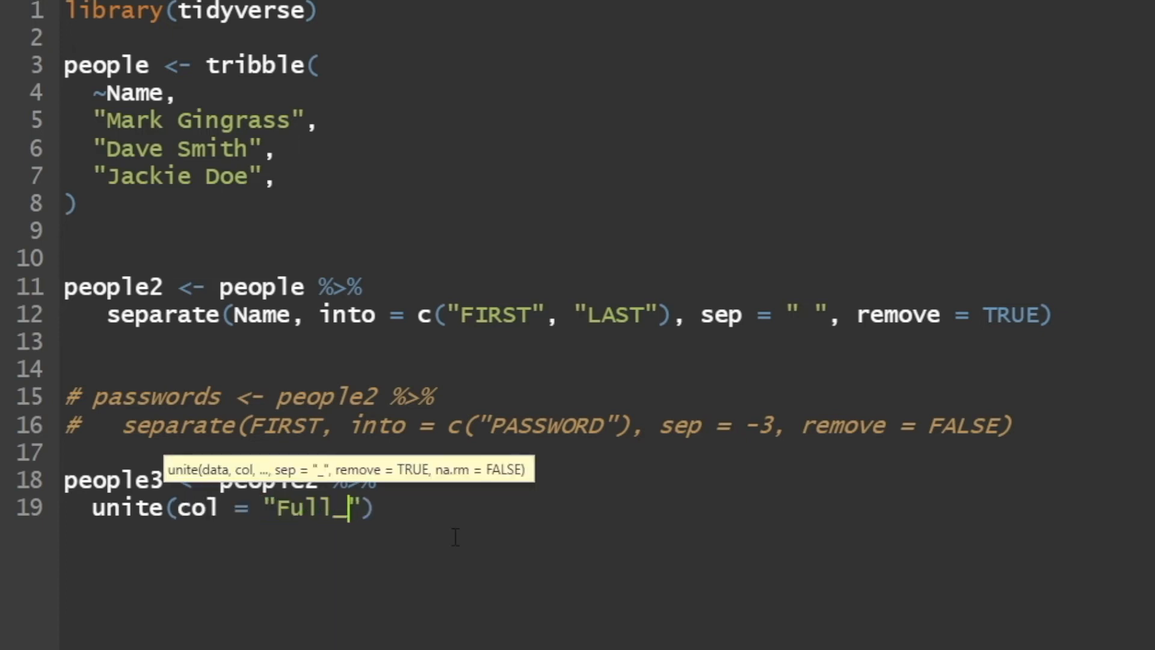
type("Name")
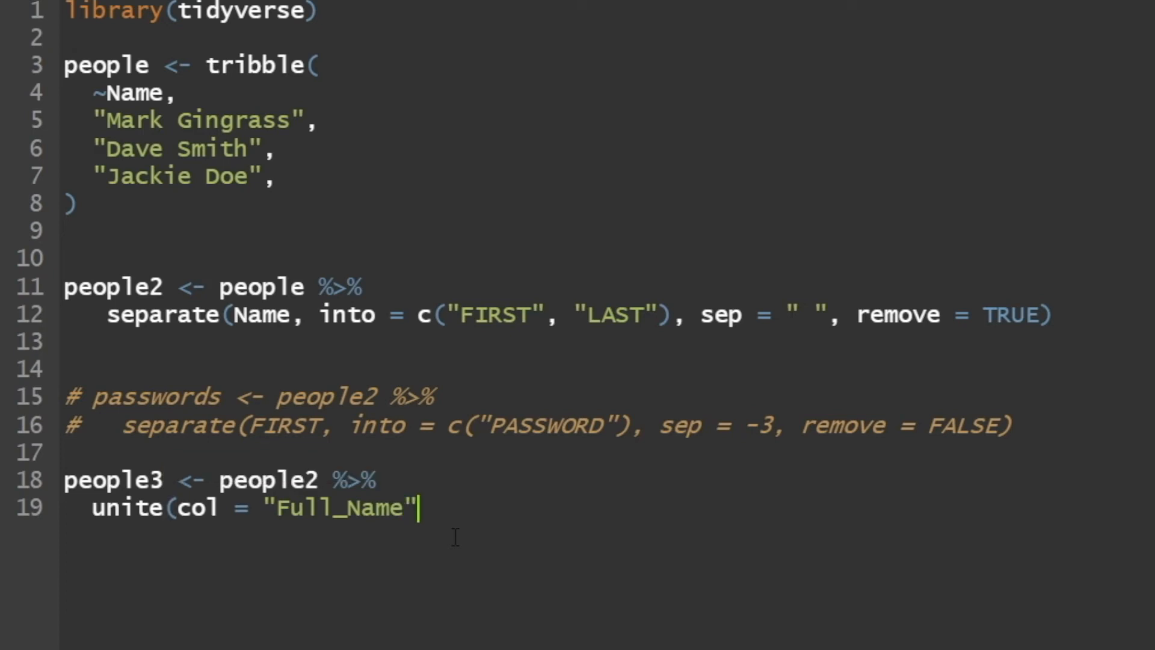
type(",")
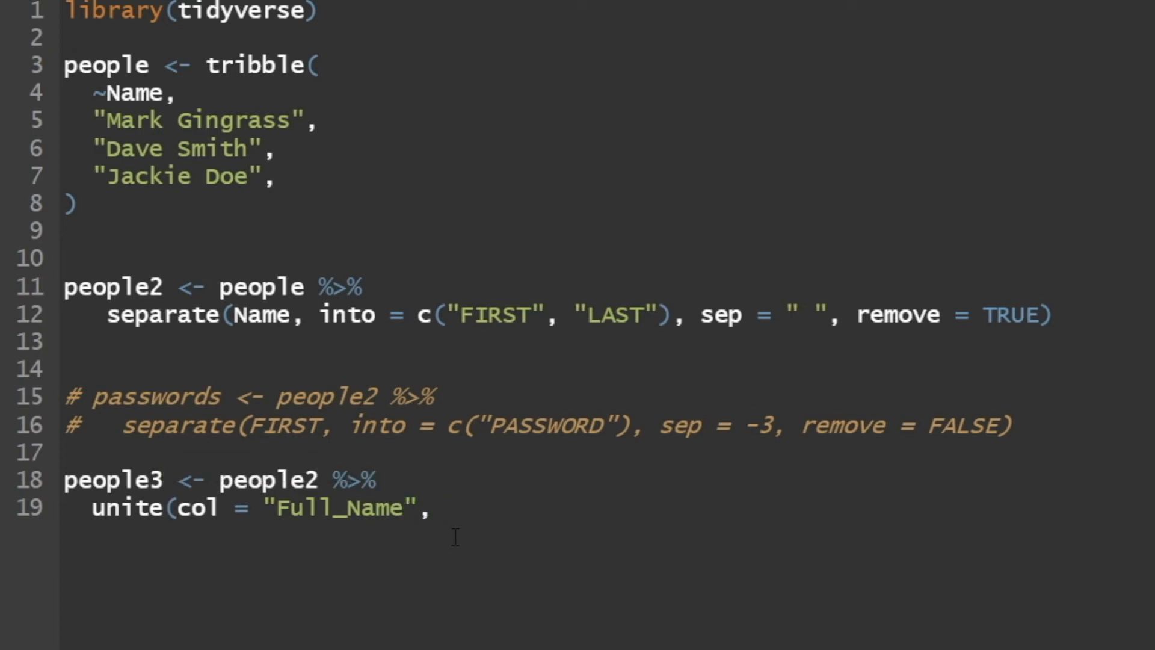
type("FIRST, LA")
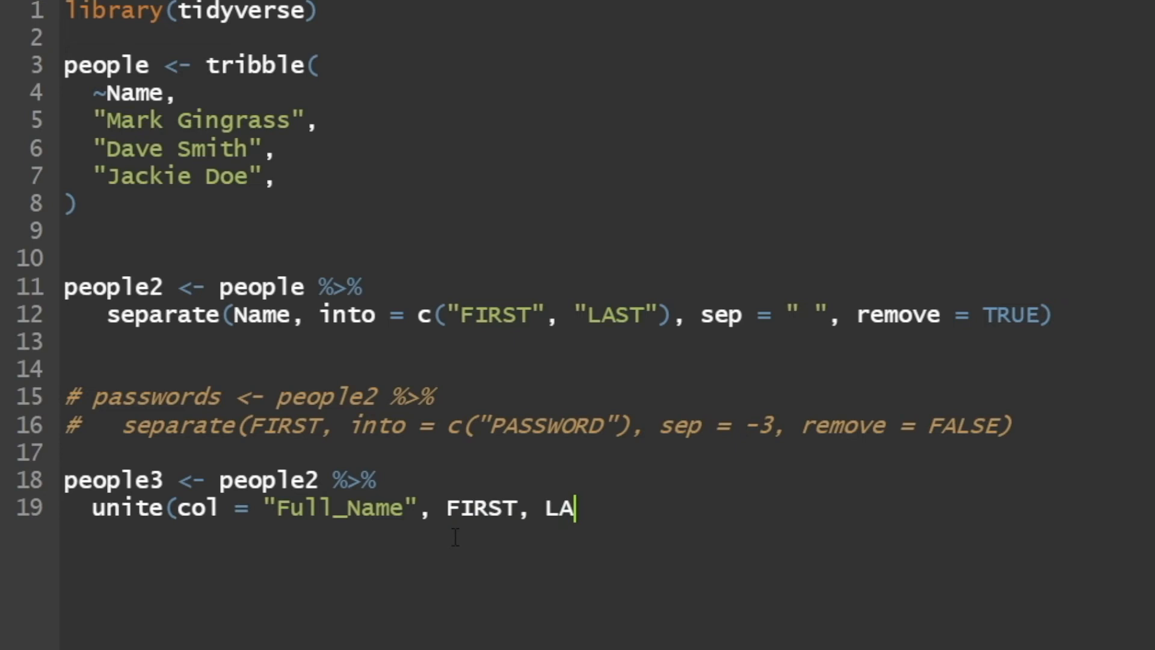
type("ST")
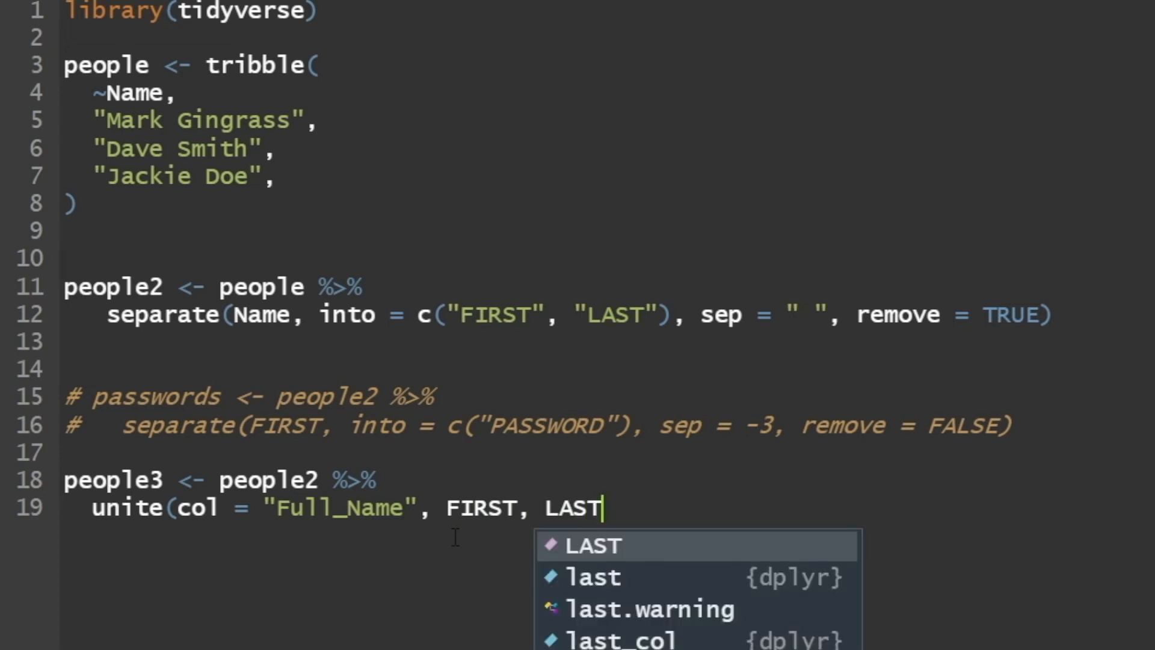
type(", sep =")
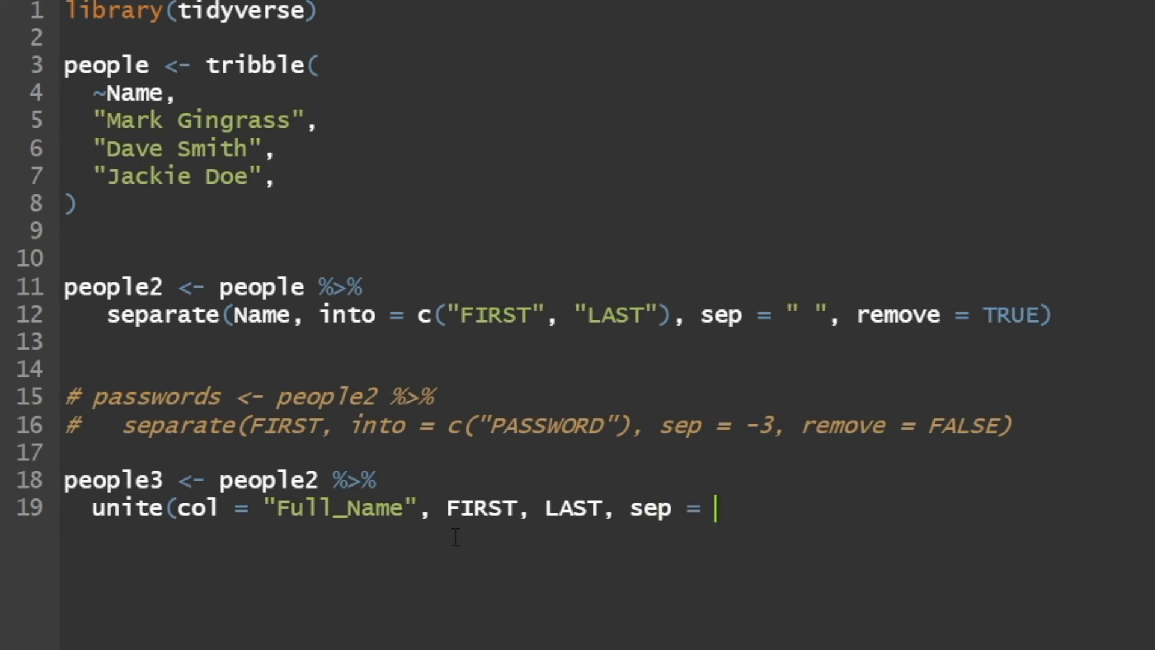
type("\"")
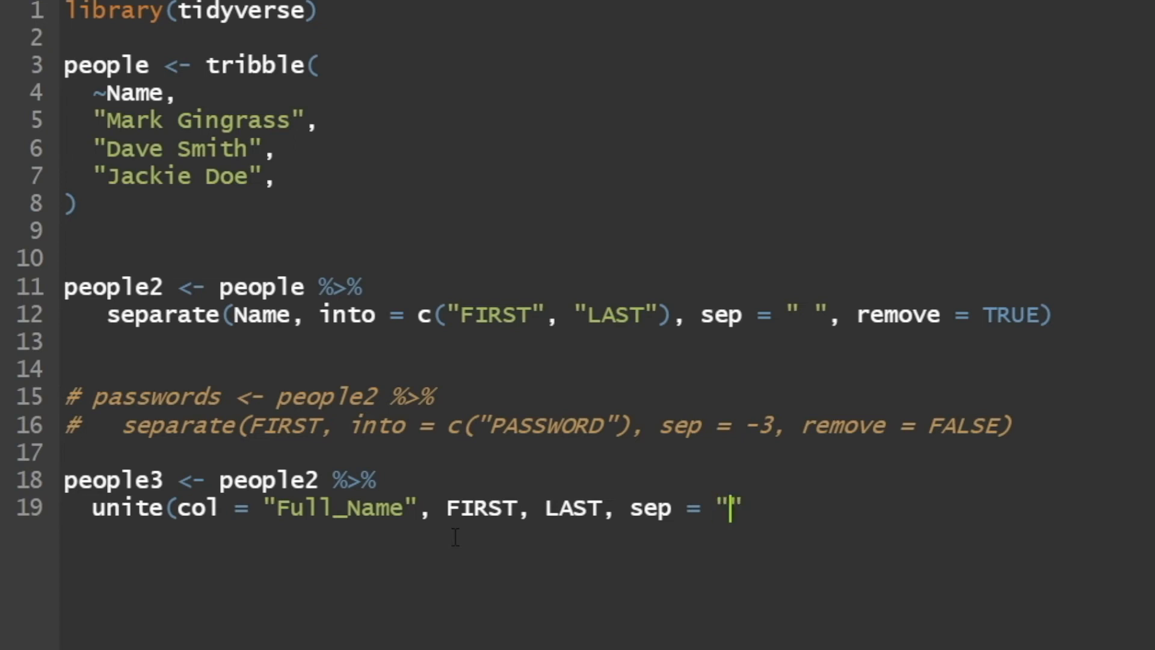
type("\")")
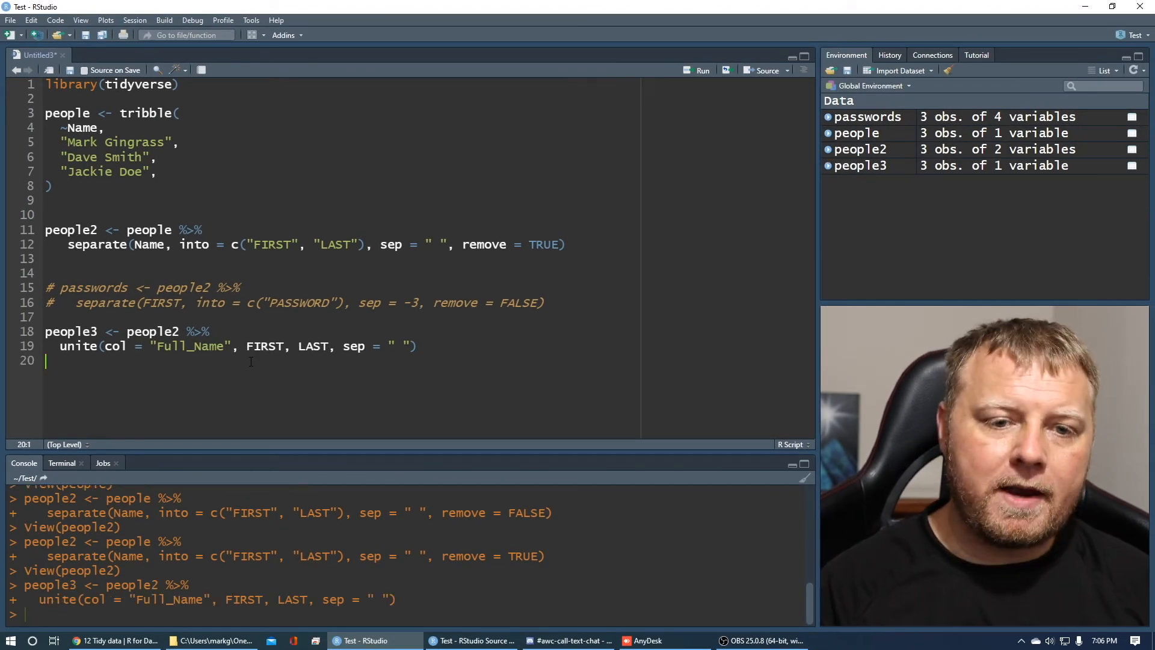
View people3, close its tab, and delete the sep argument from unite().
left_click(859, 165)
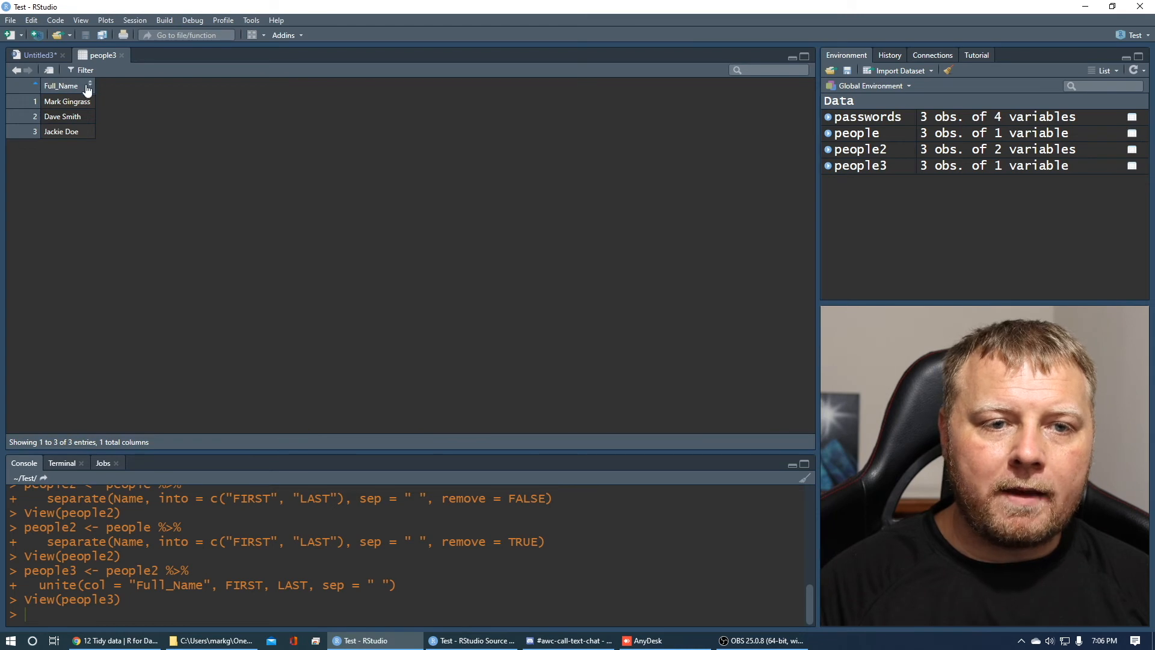
mouse_move(113, 73)
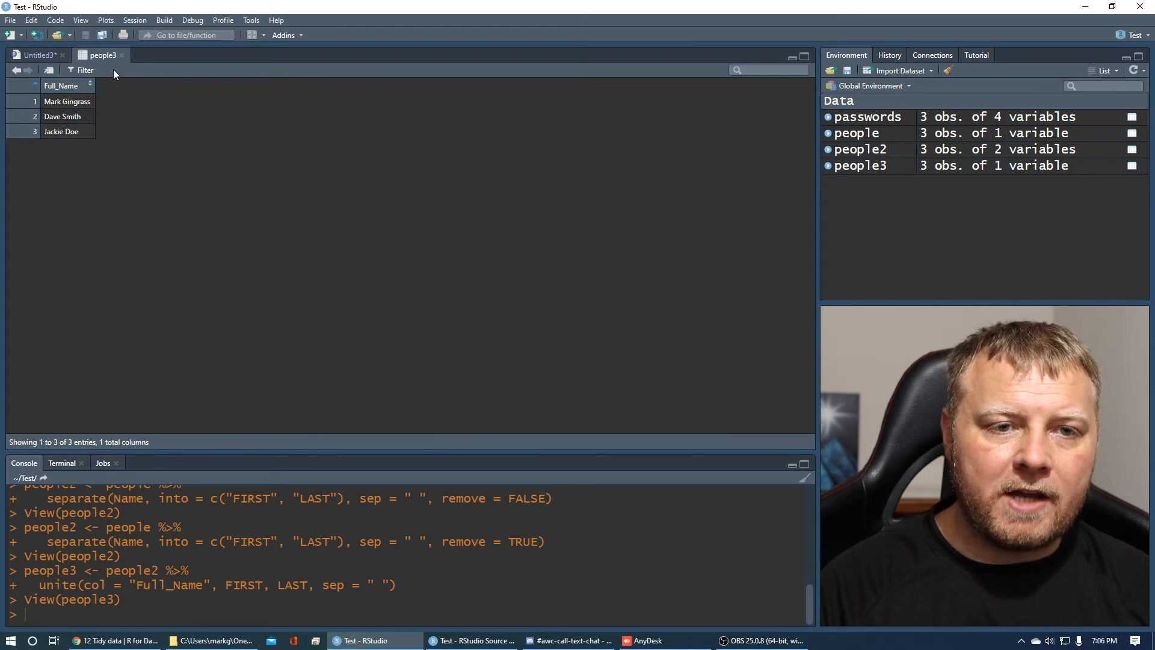
left_click(37, 54)
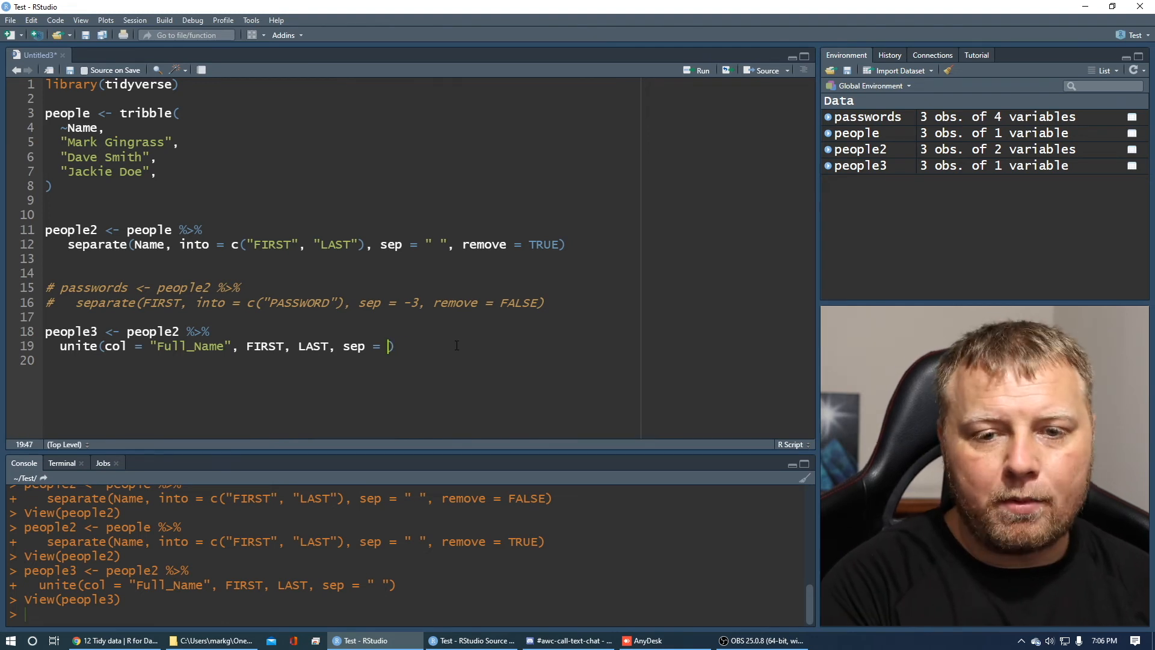
key("BackSpace")
type("\" \"")
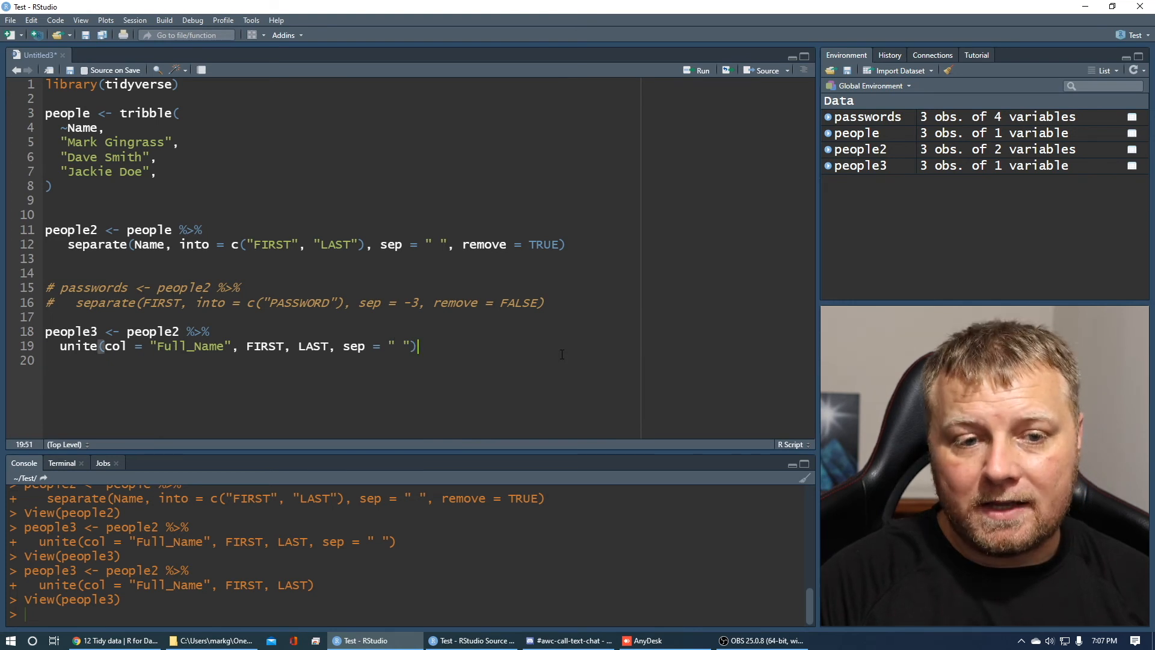
mouse_move(563, 353)
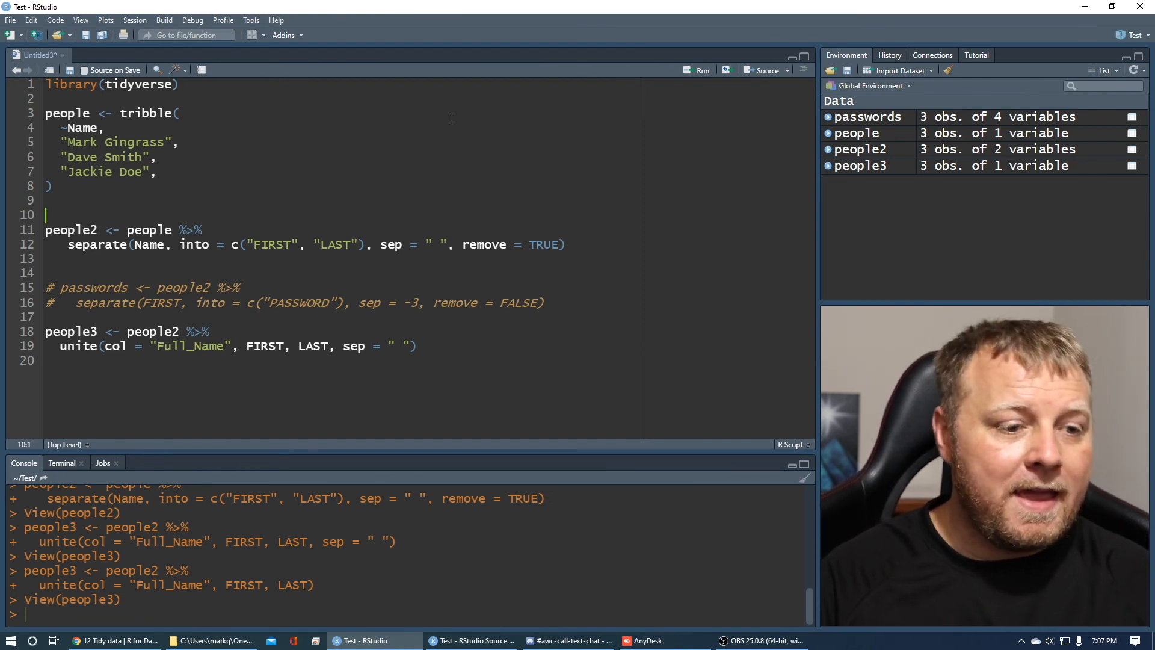
mouse_move(42, 390)
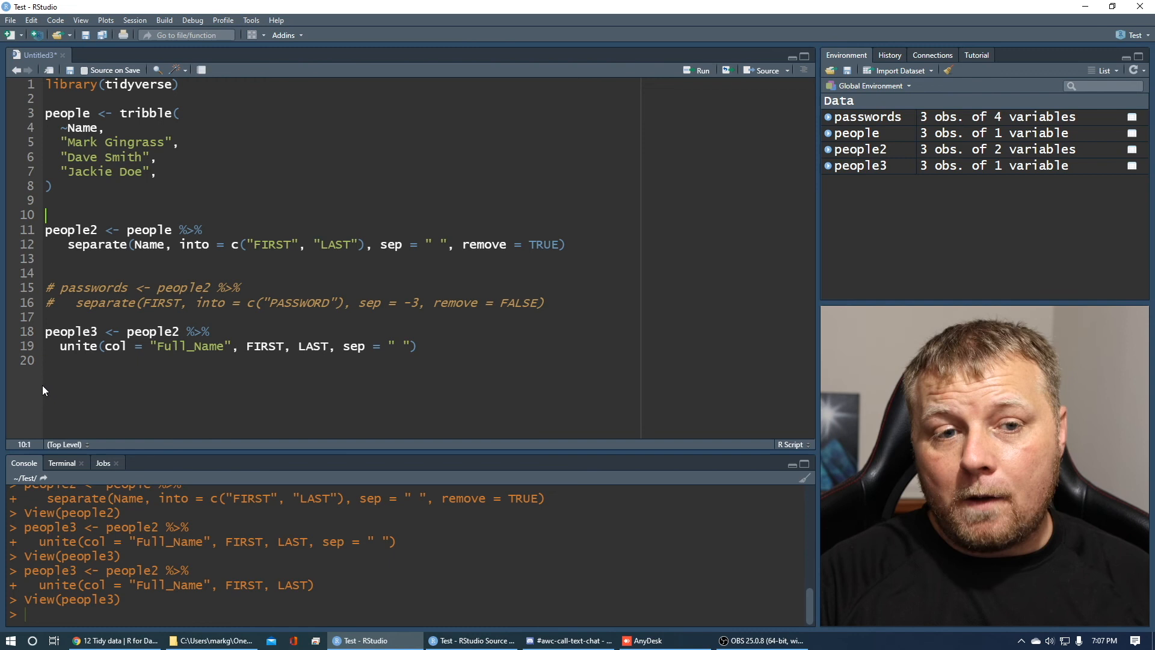